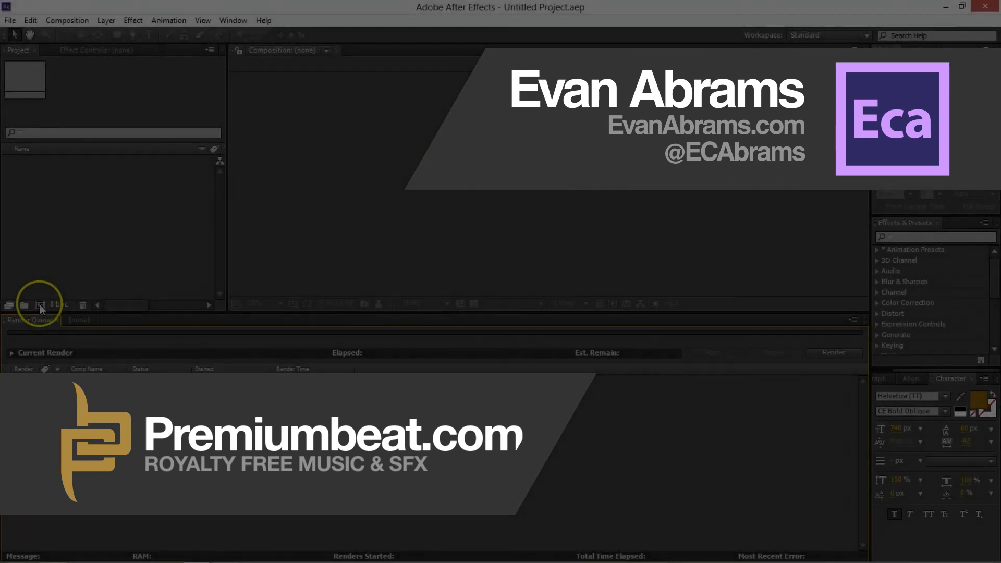
Create Comp 1 as a 1920×1080, 24 fps, 30-second composition on black
click(41, 304)
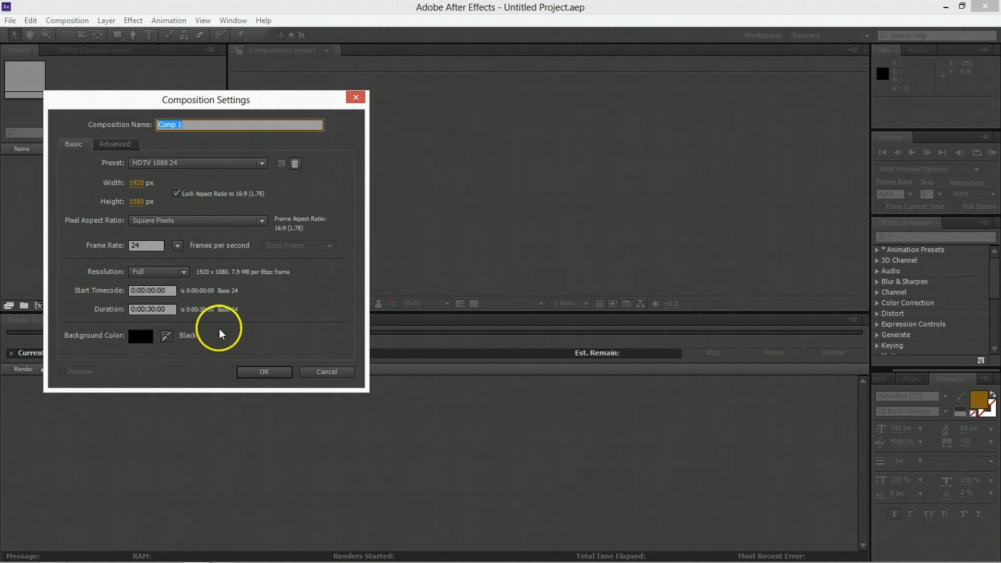
click(263, 371)
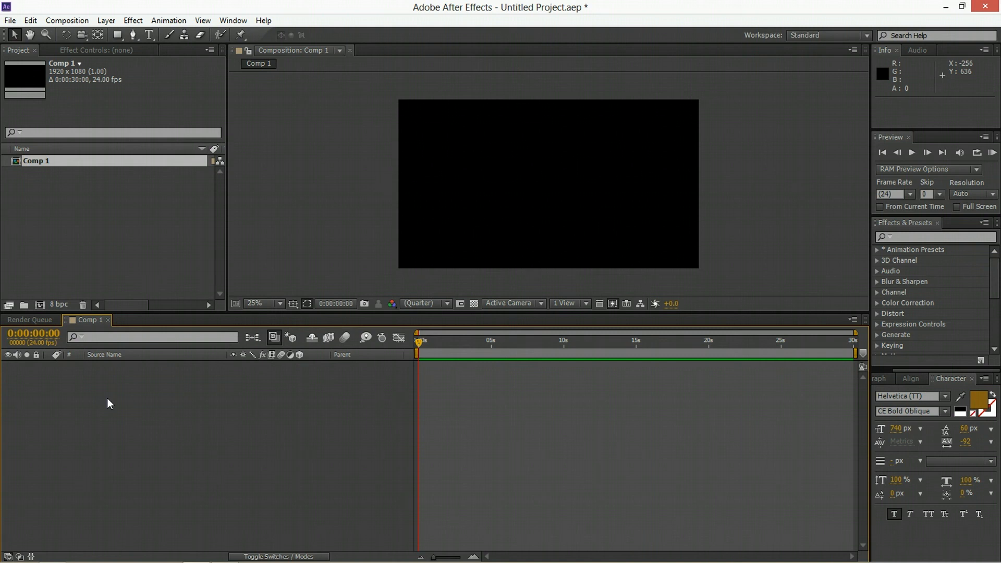
Add a gold LOGO text layer, scaled down and centred in the frame
right_click(108, 402)
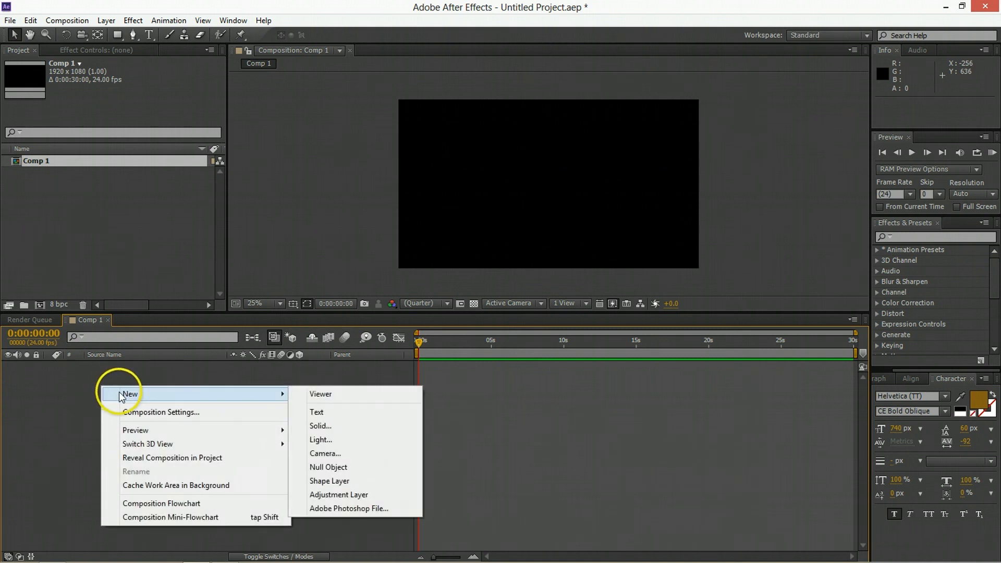
click(316, 412)
text(LOGO)
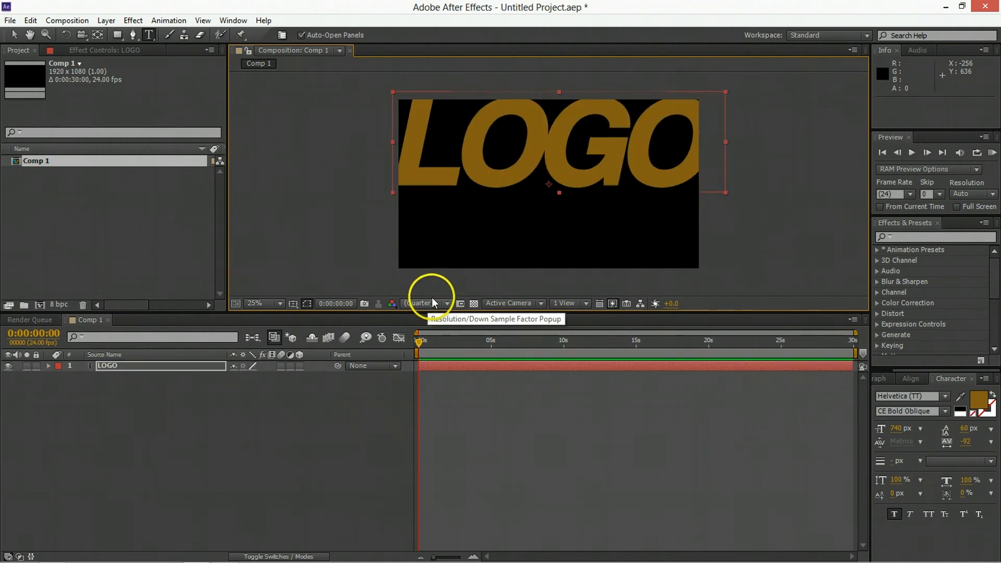
click(985, 403)
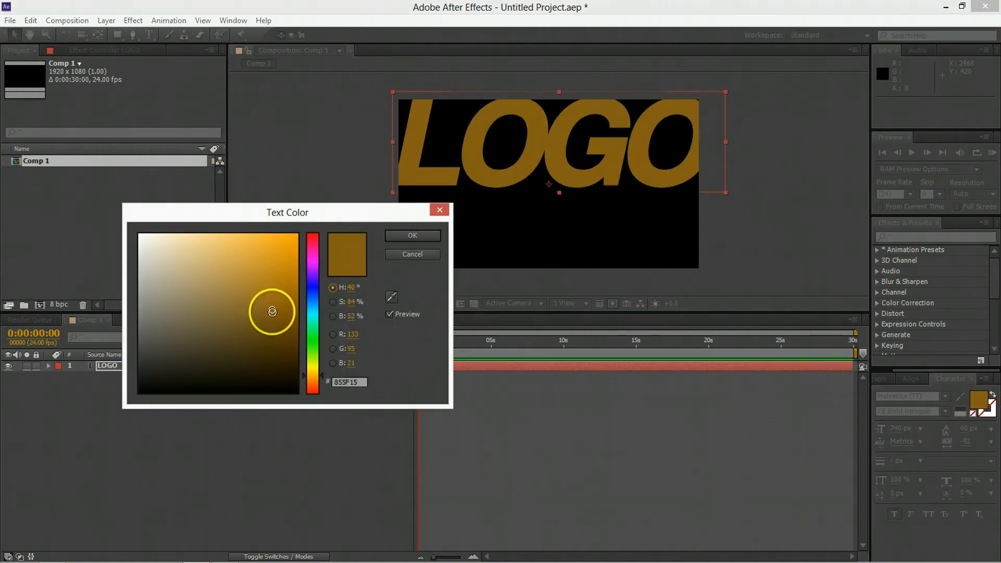
click(412, 236)
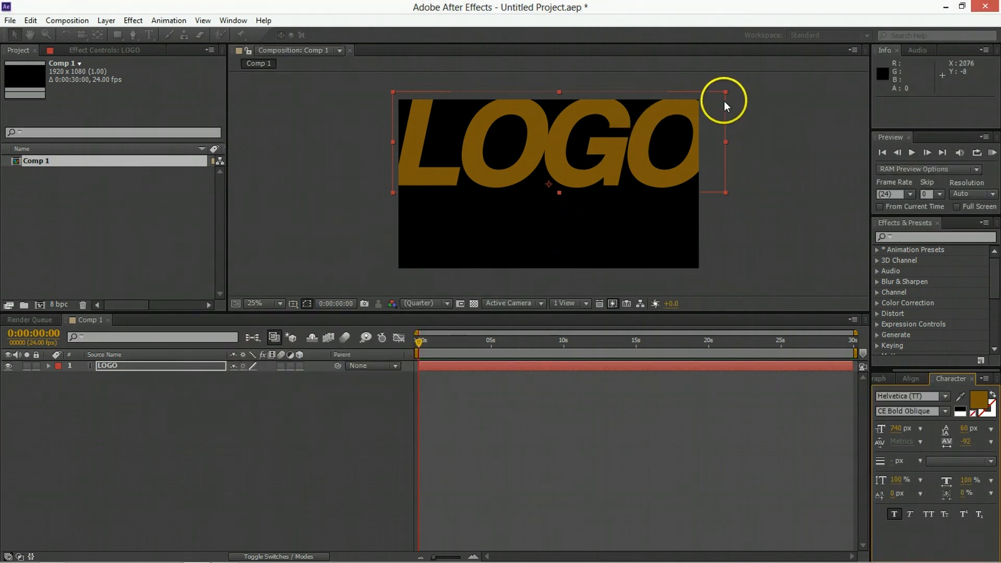
drag(725, 88, 613, 139)
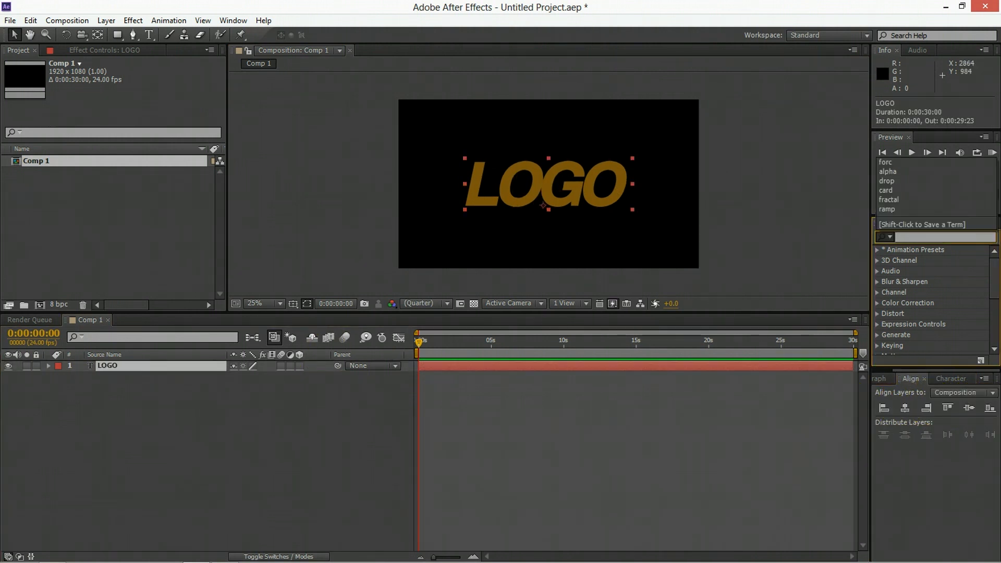
Apply a Drop Shadow effect to LOGO with distance 15
text(drop)
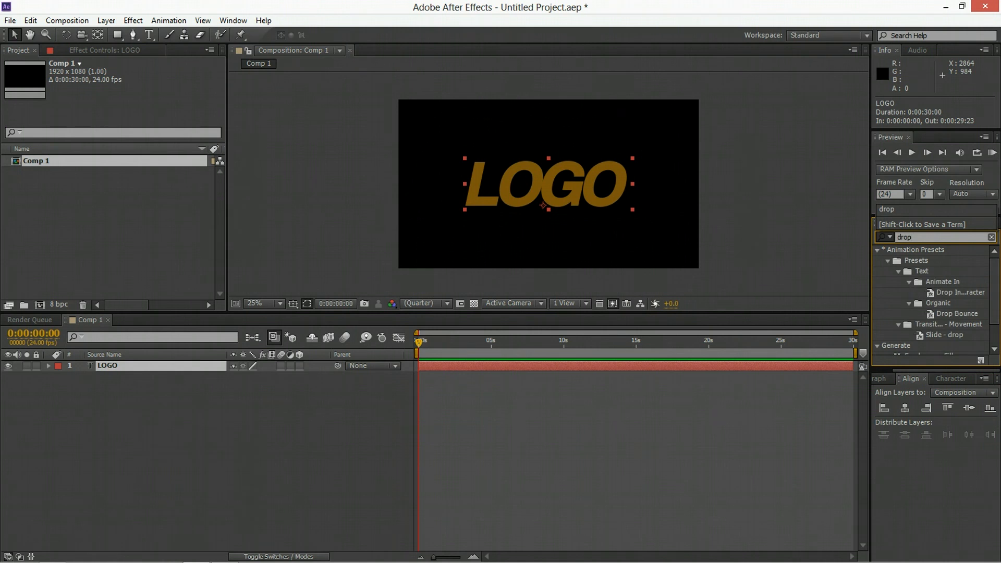
click(129, 84)
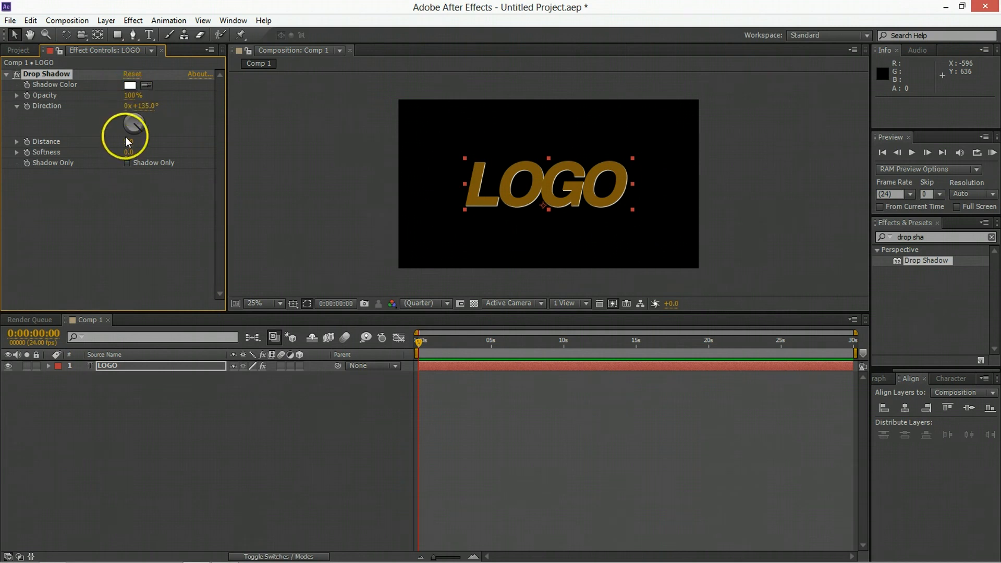
drag(133, 141, 138, 124)
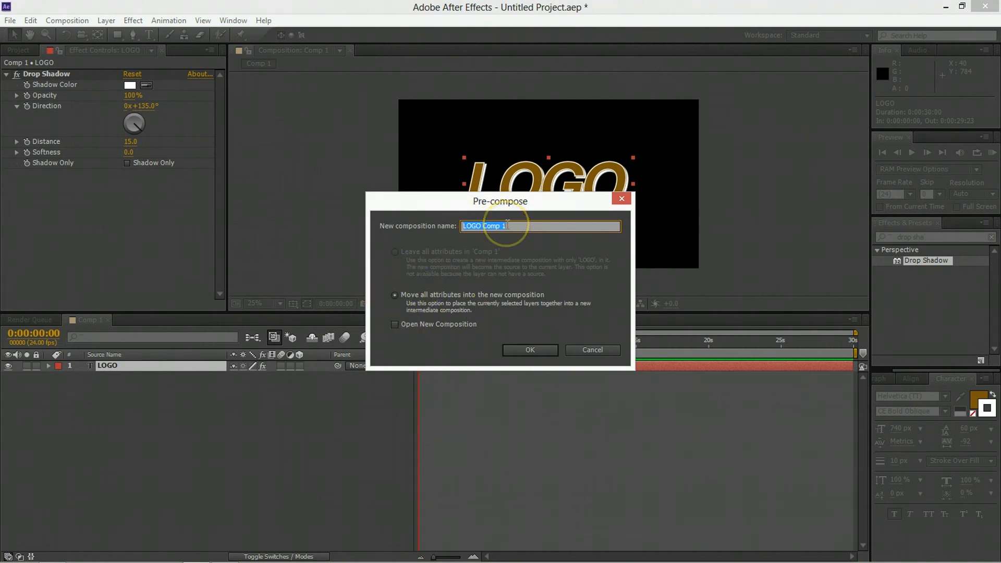
Pre-compose LOGO as Logo Comp and rename Comp 1 to Final Export
text(Logo Comp)
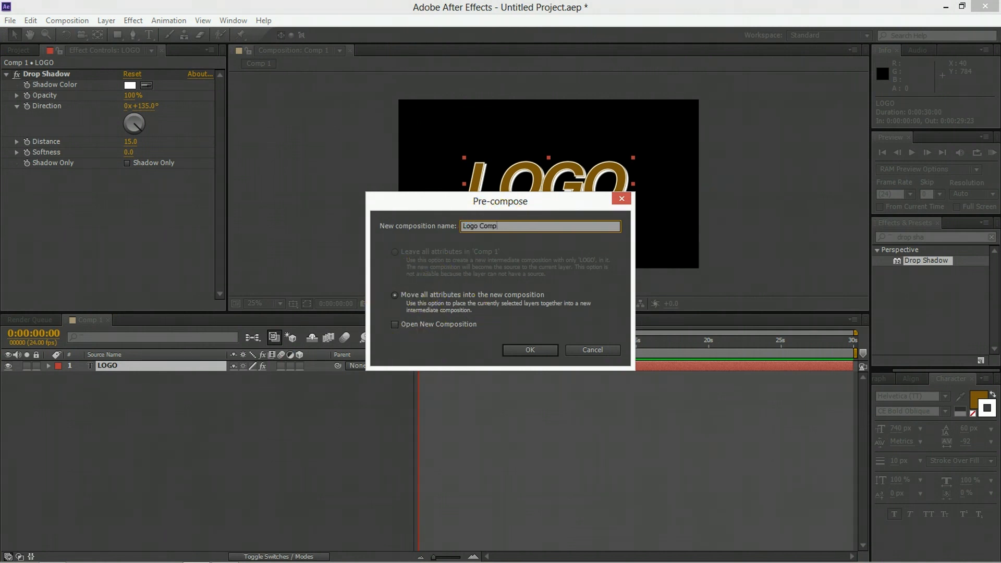
click(528, 350)
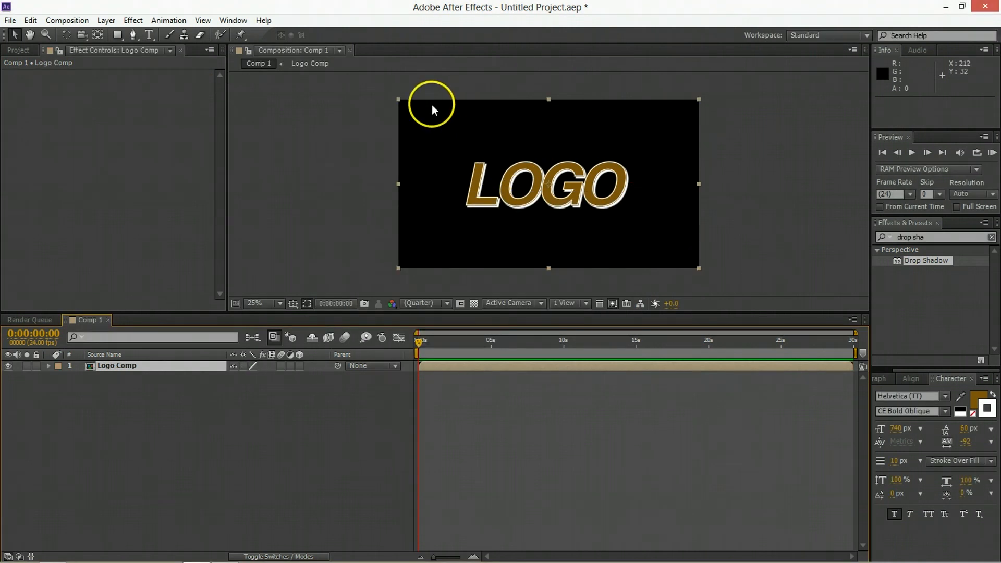
mouse_move(451, 394)
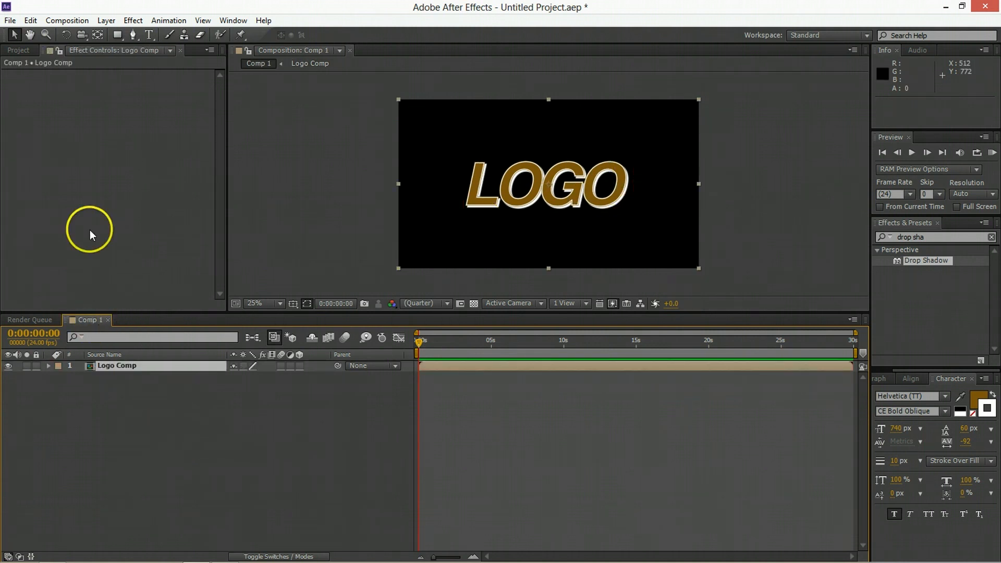
click(18, 50)
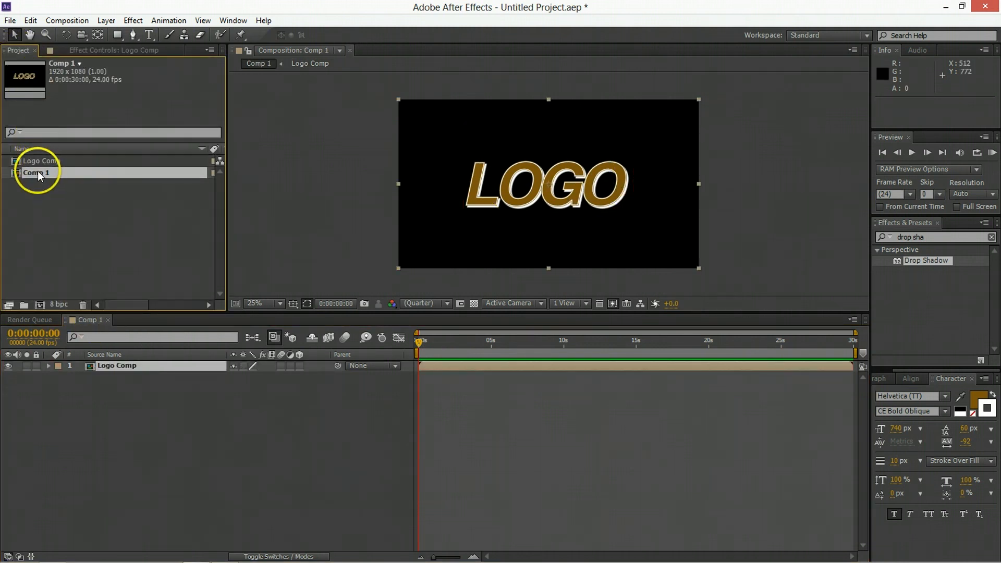
text(Final Export)
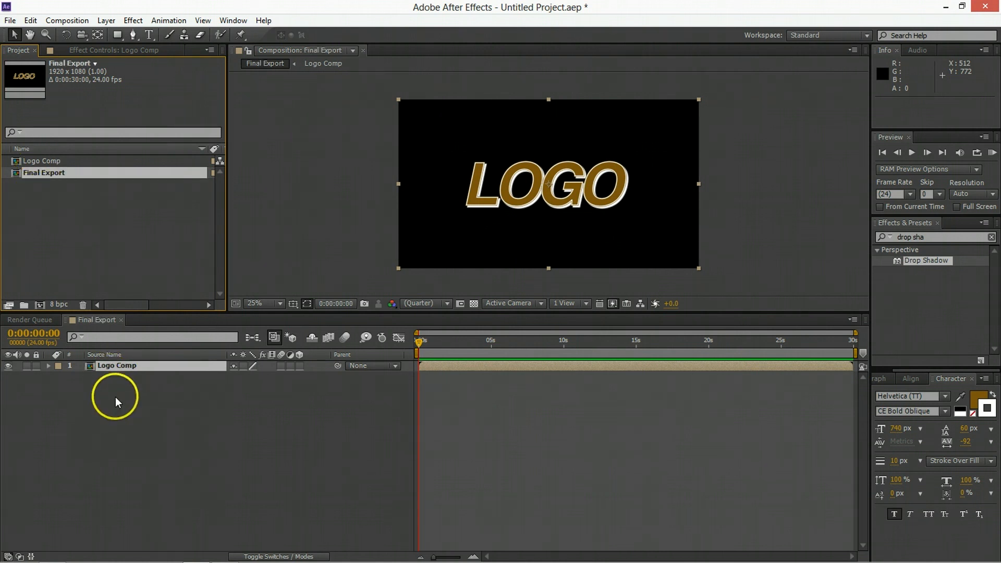
Add a full comp-size white solid layer above Logo Comp
right_click(115, 399)
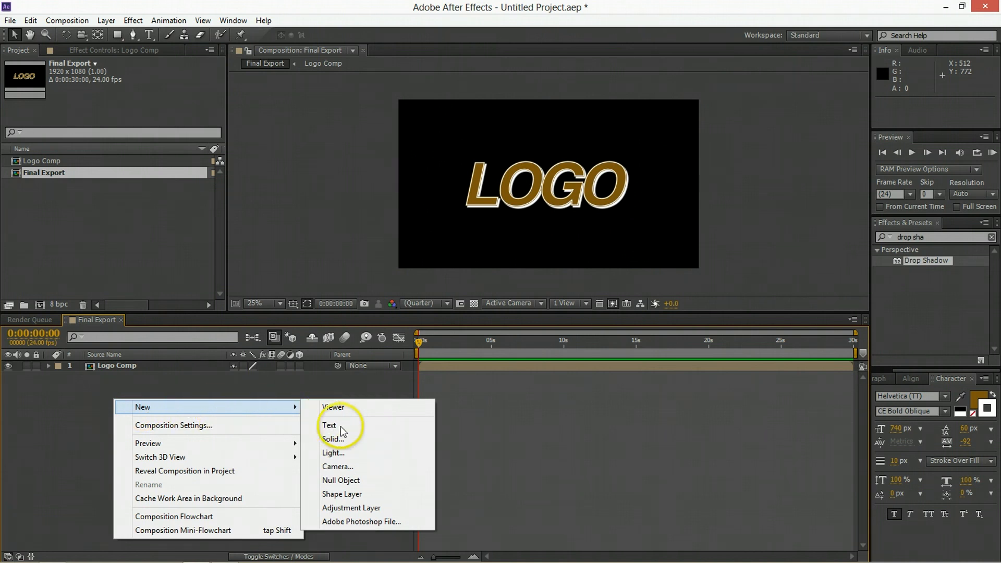
click(334, 439)
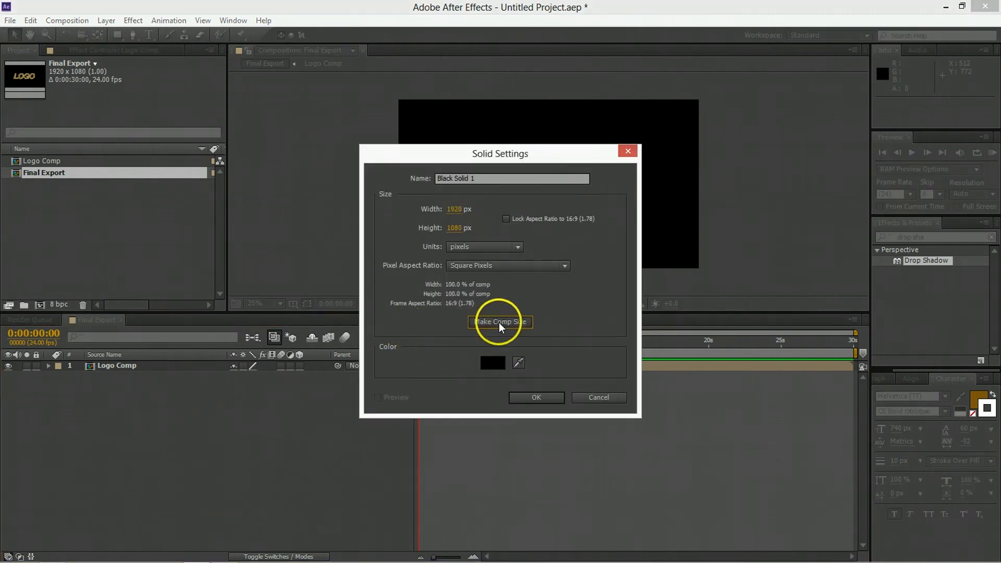
click(492, 363)
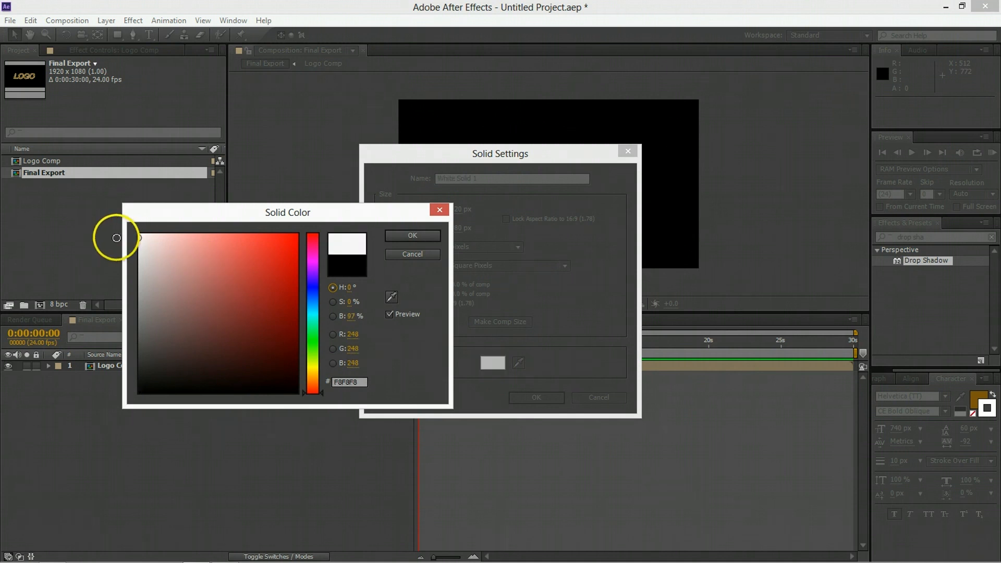
click(411, 236)
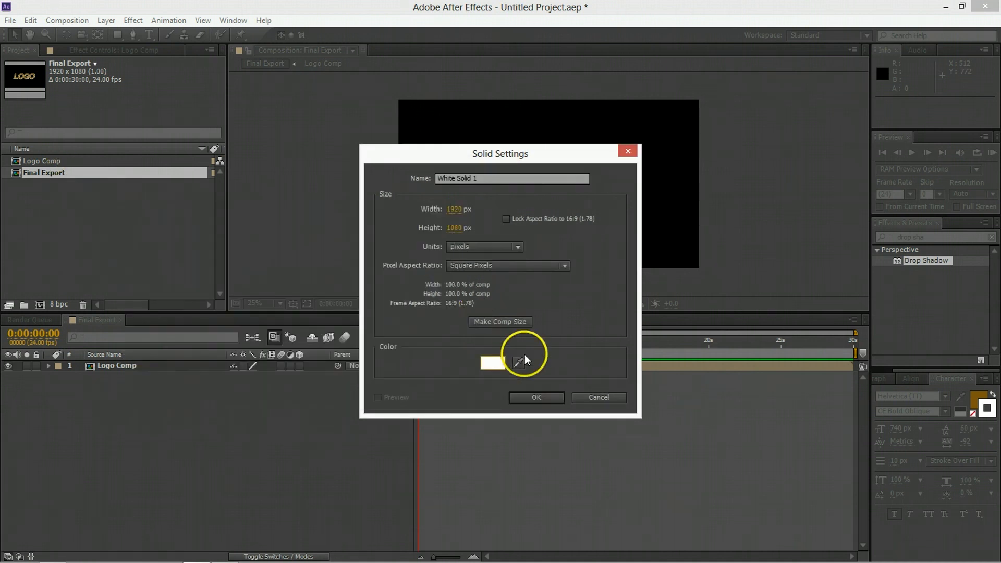
click(535, 397)
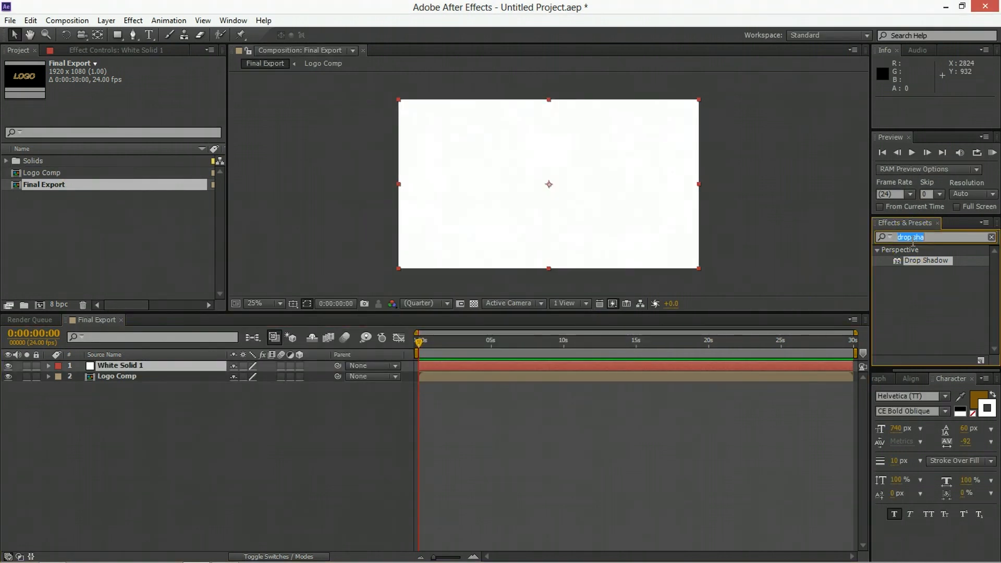
Apply Fractal Noise to the white solid with contrast 150
text(fracta)
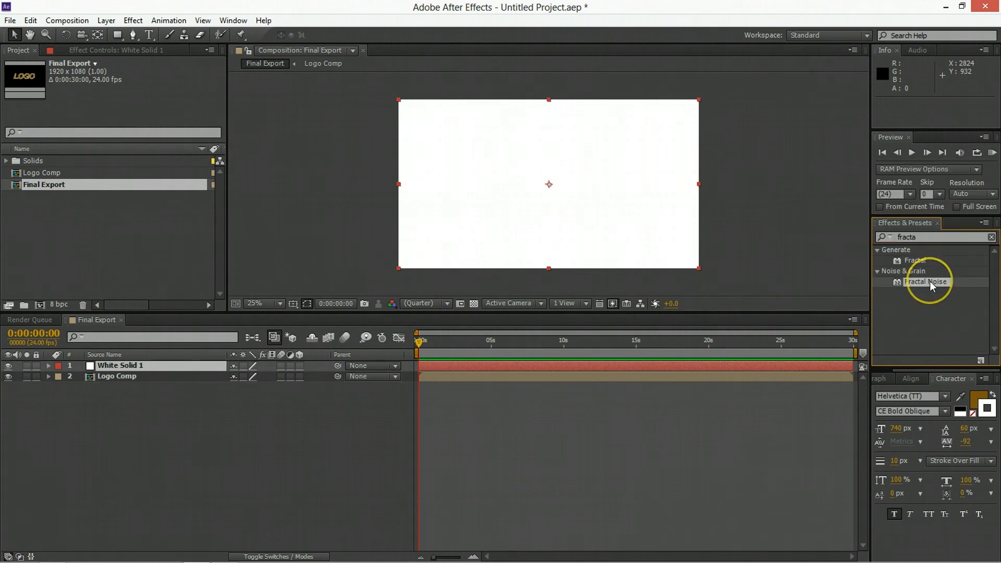
double_click(926, 281)
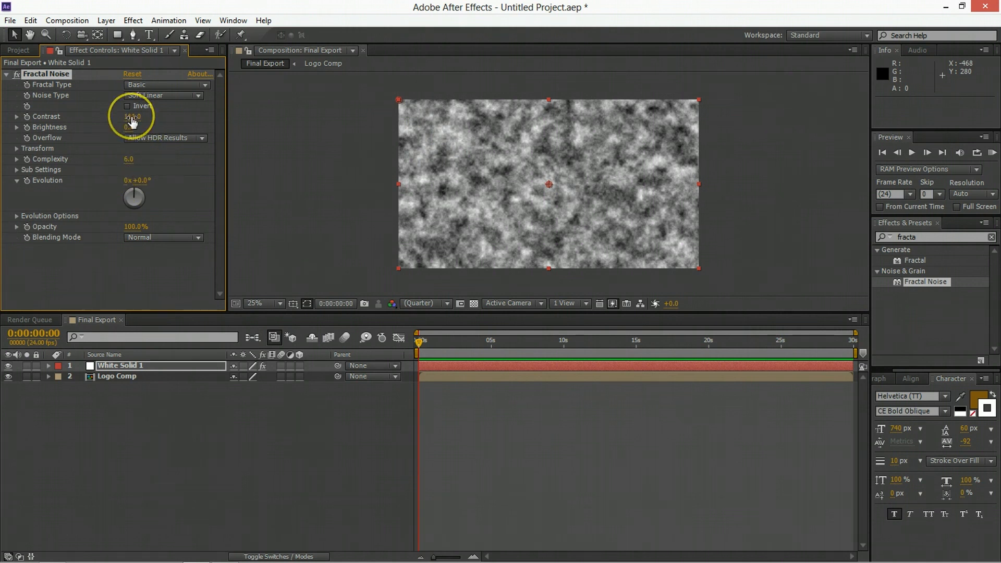
click(133, 117)
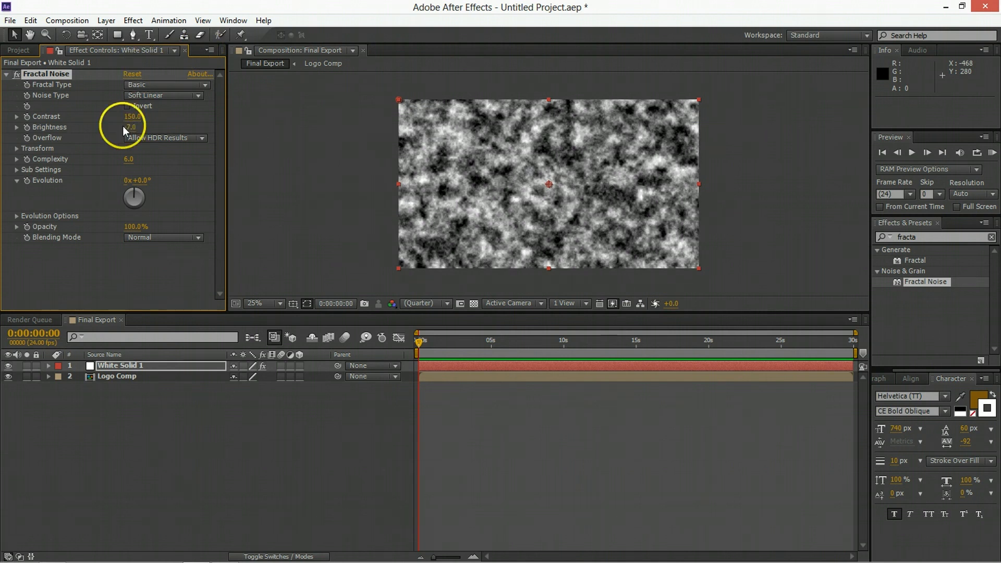
drag(132, 116, 132, 118)
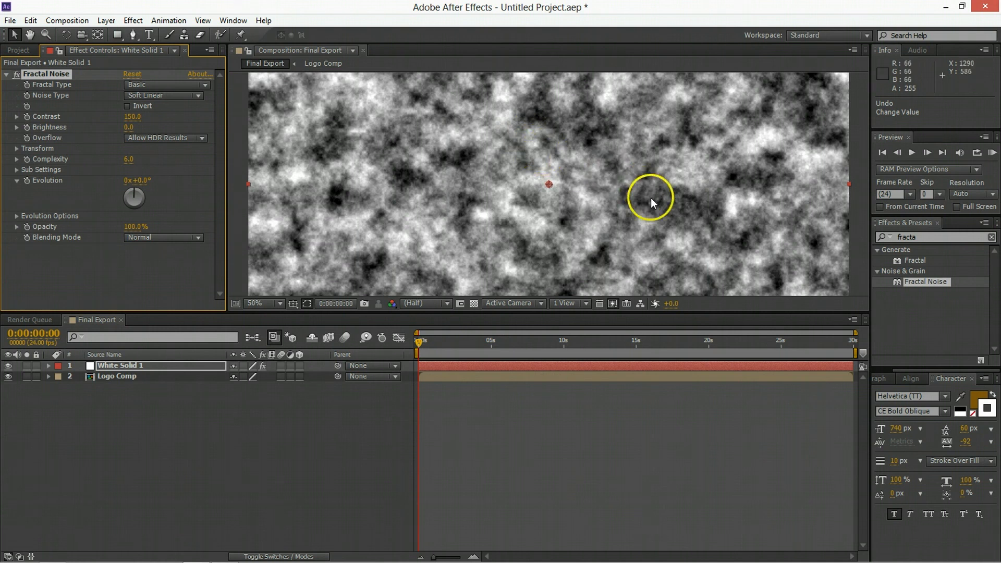
mouse_move(705, 164)
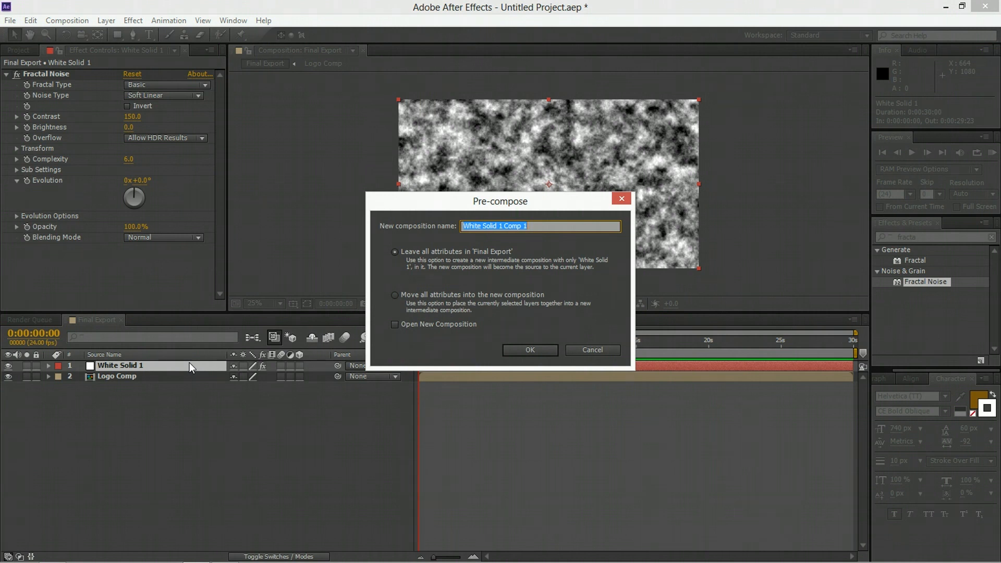
Pre-compose the solid as Control Comp, move it beneath Logo Comp and hide it
text(Control Com)
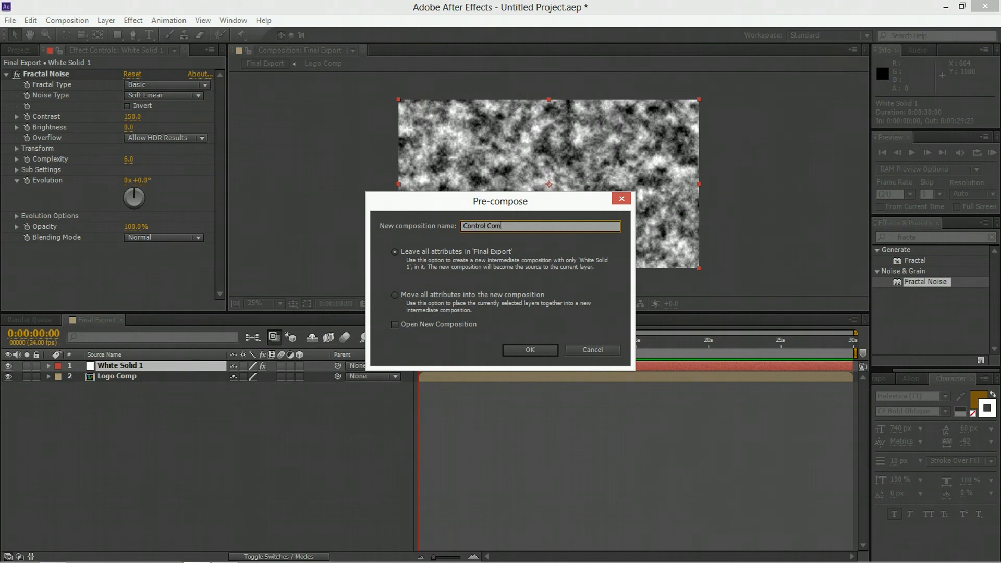
click(395, 295)
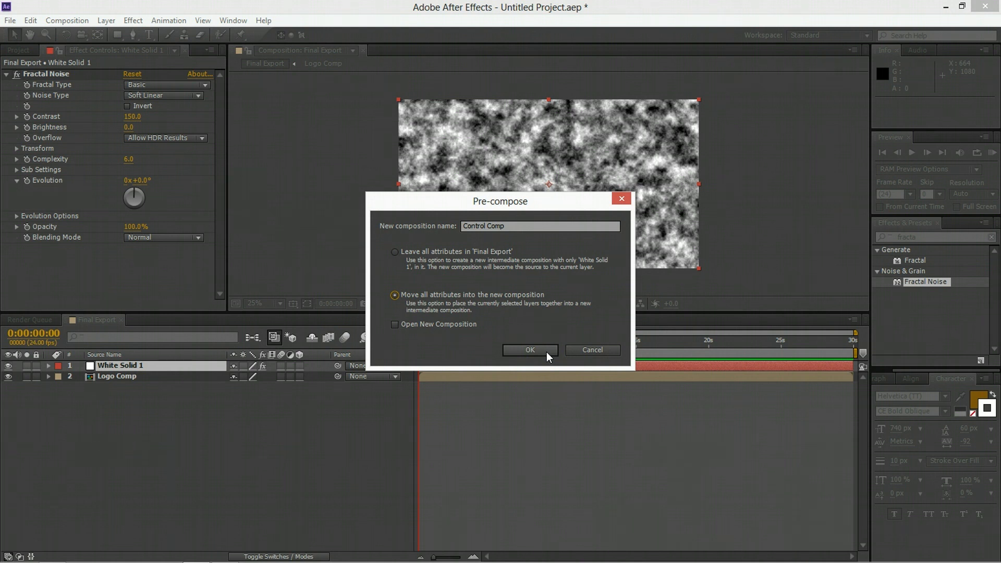
click(529, 350)
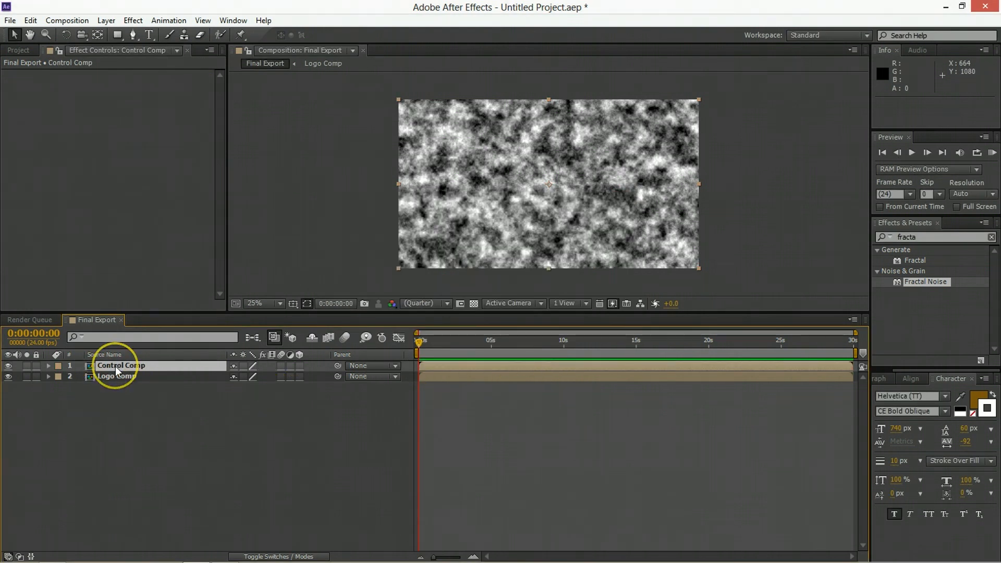
drag(121, 376, 121, 362)
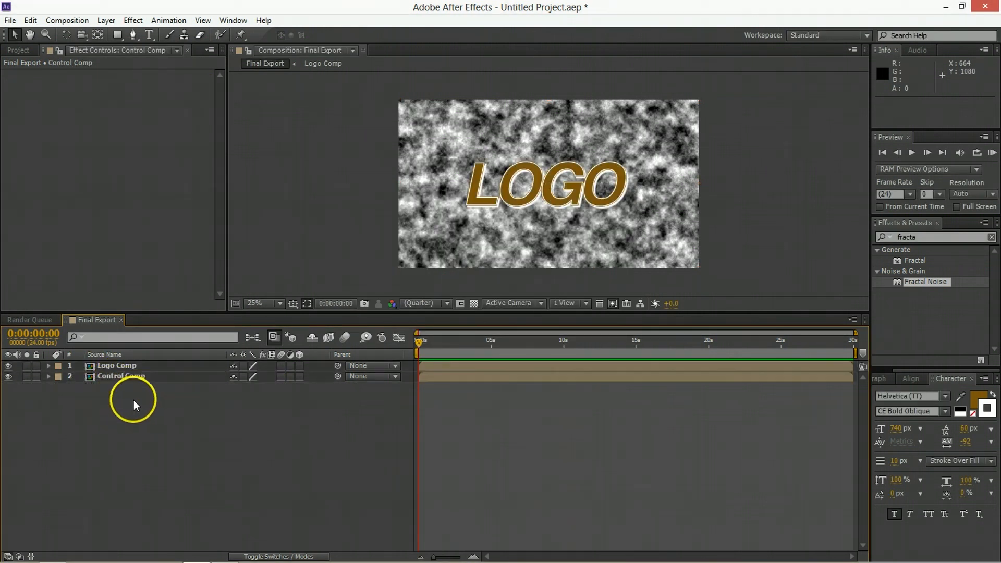
click(9, 366)
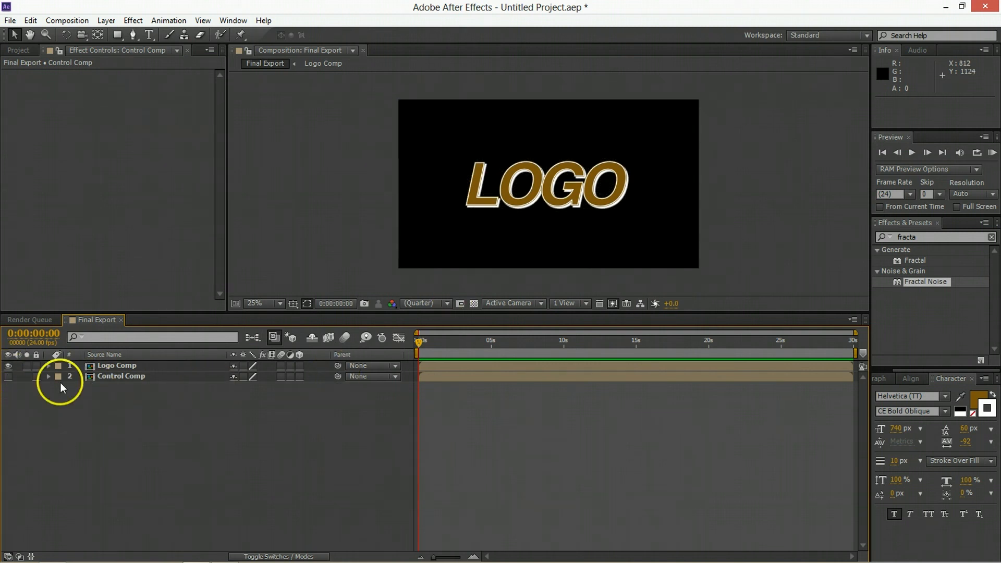
click(117, 365)
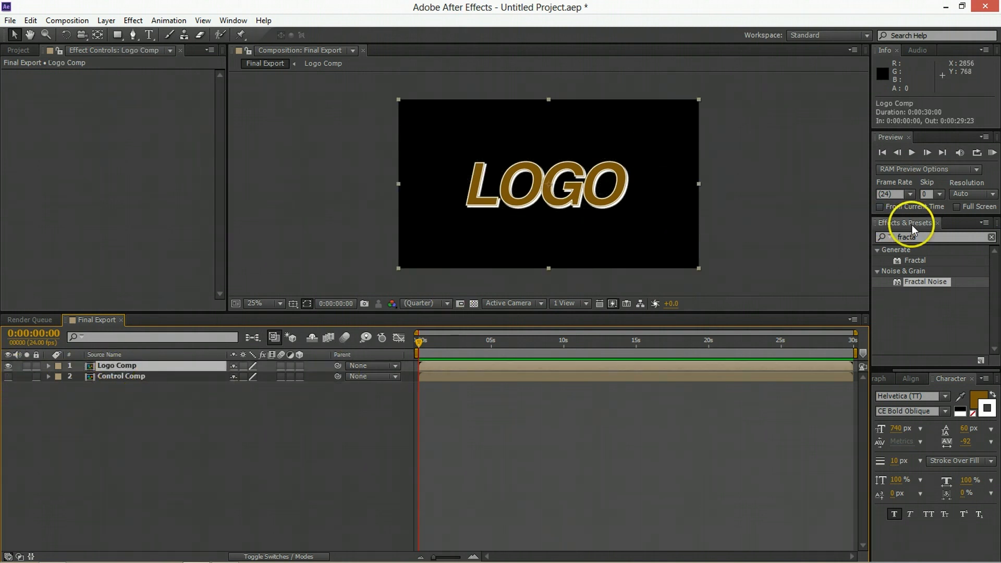
Apply Card Dance to Logo Comp with Control Comp as Gradient Layer 1
text(card dan)
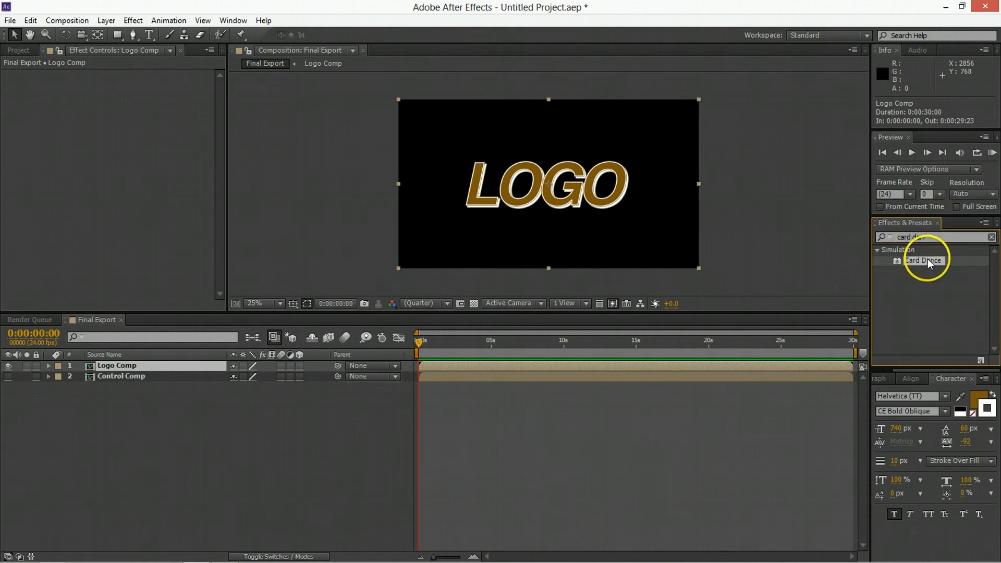
double_click(922, 261)
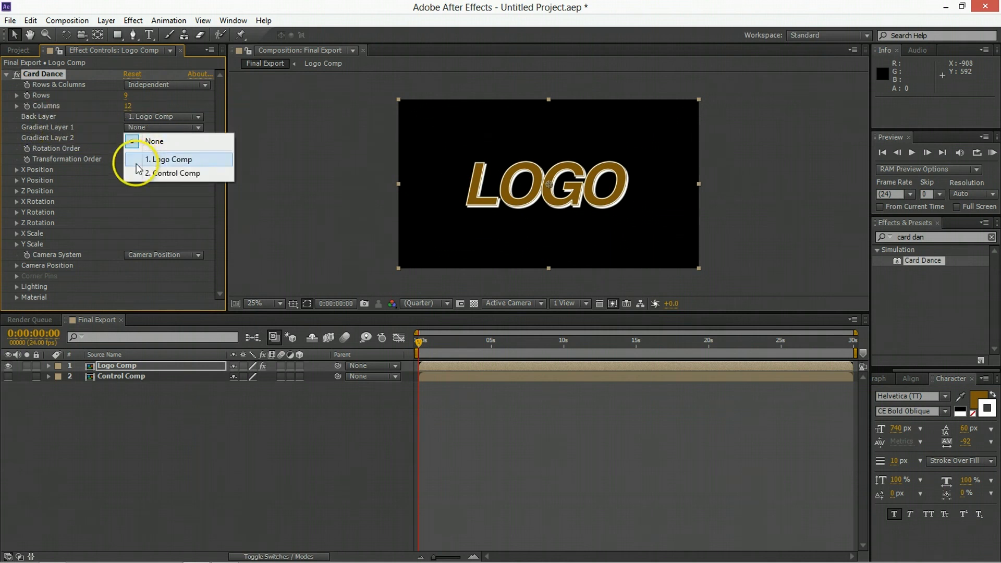
click(176, 173)
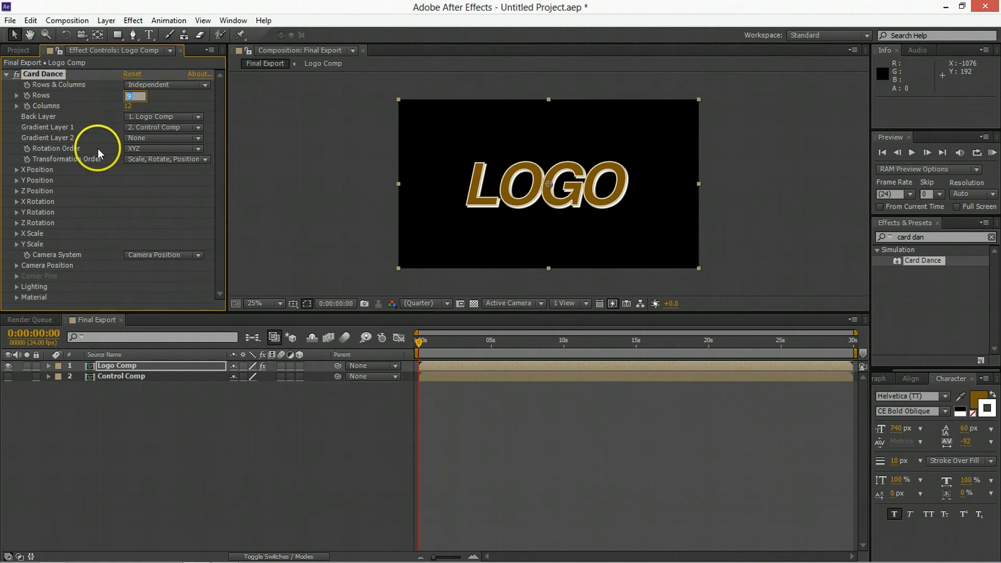
mouse_move(238, 69)
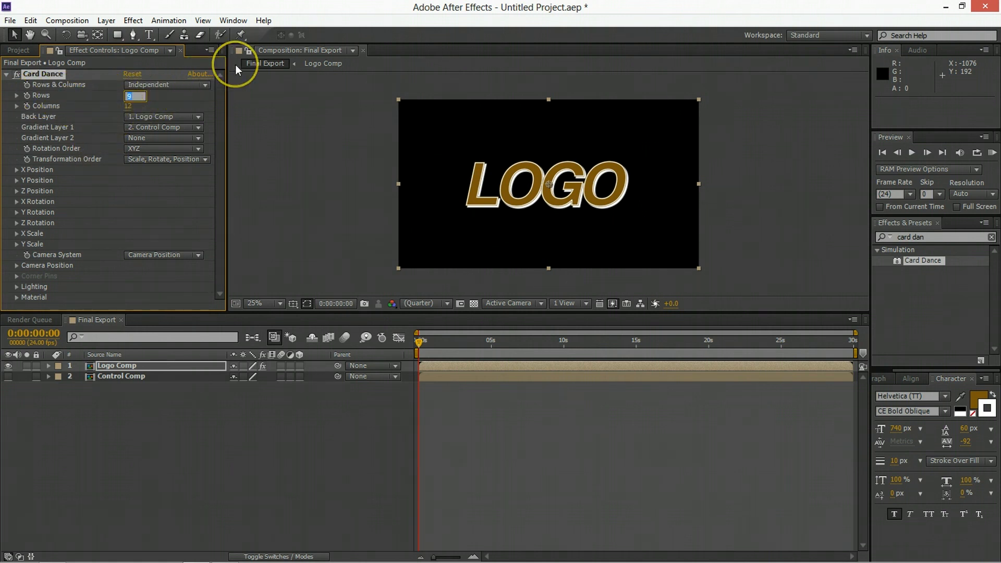
mouse_move(650, 96)
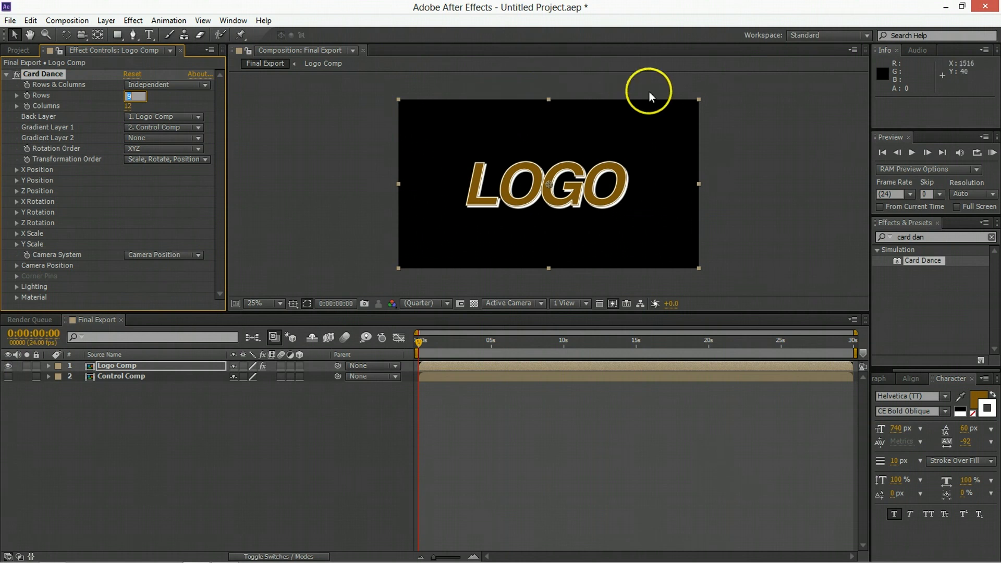
mouse_move(342, 130)
text(90)
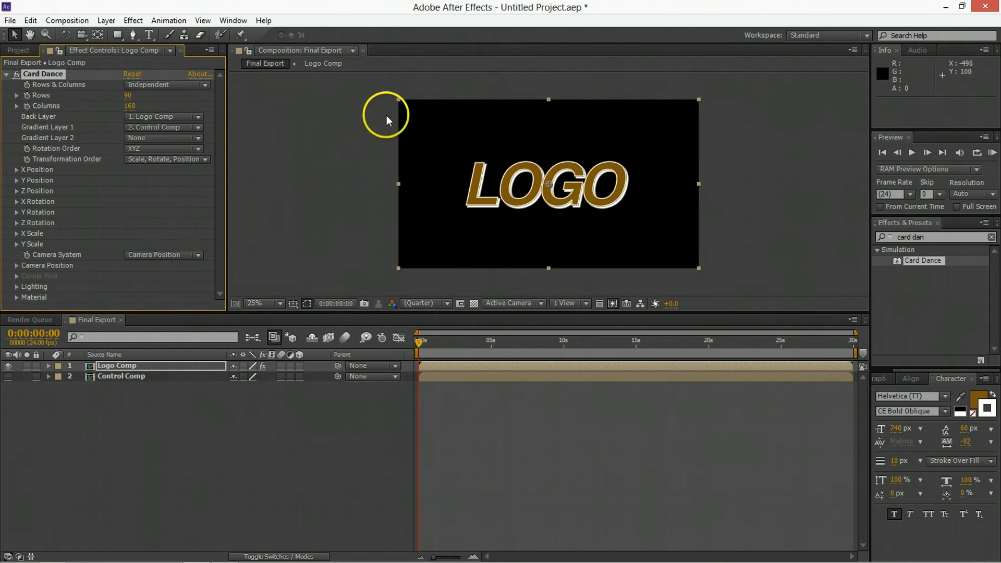
mouse_move(670, 68)
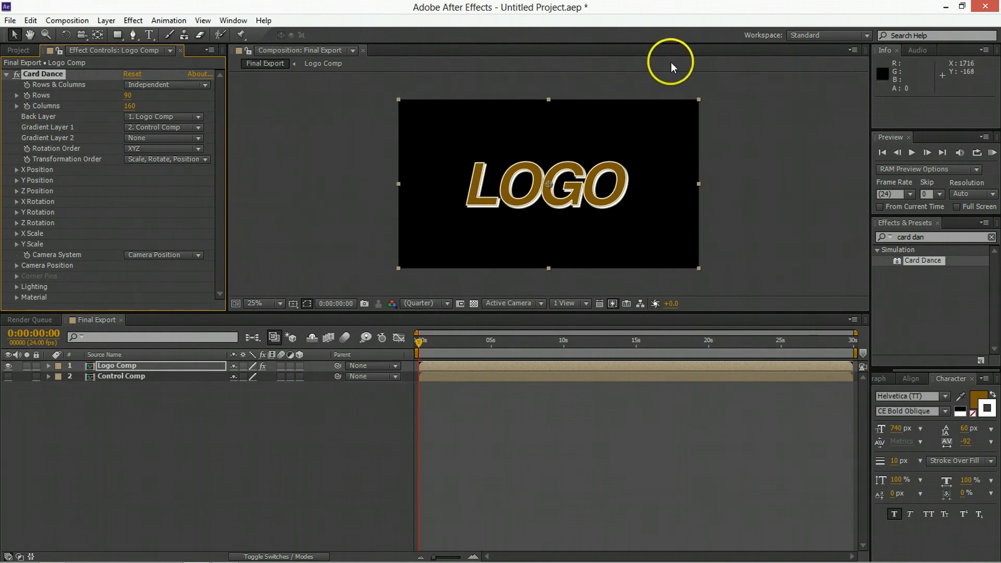
mouse_move(391, 126)
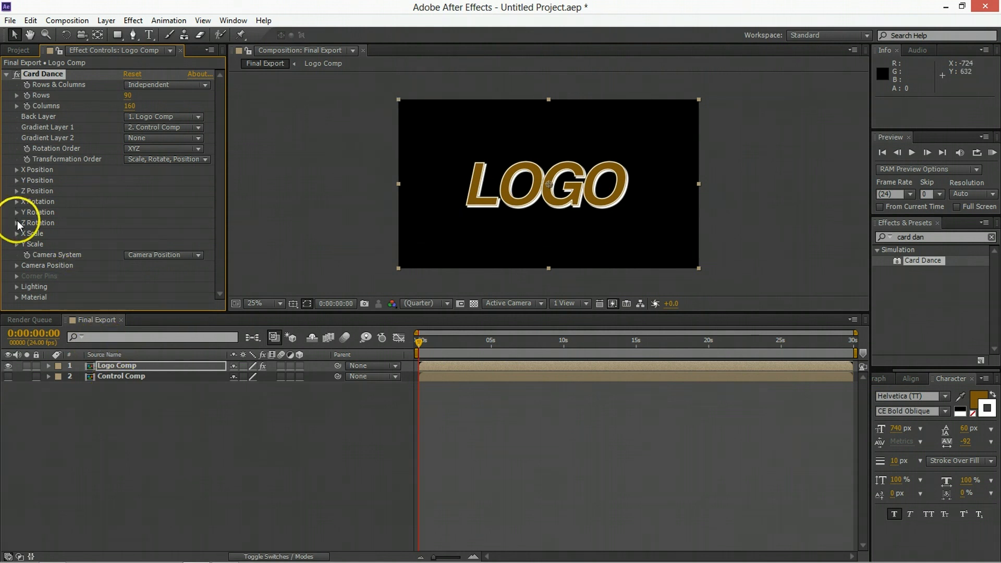
Set Z Position source to Intensity 1 with multiplier 0.00 at about 1:06
click(18, 191)
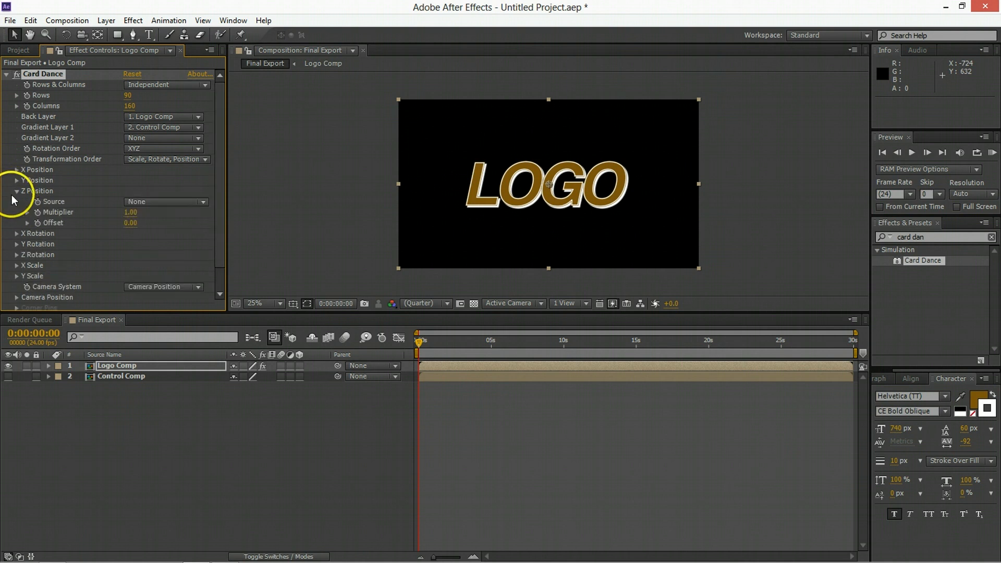
click(165, 201)
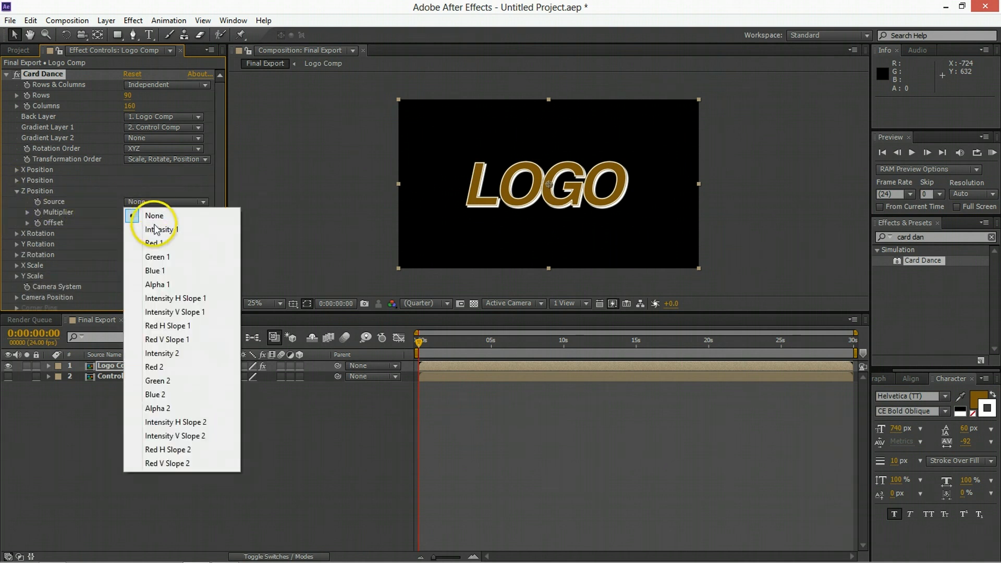
click(163, 229)
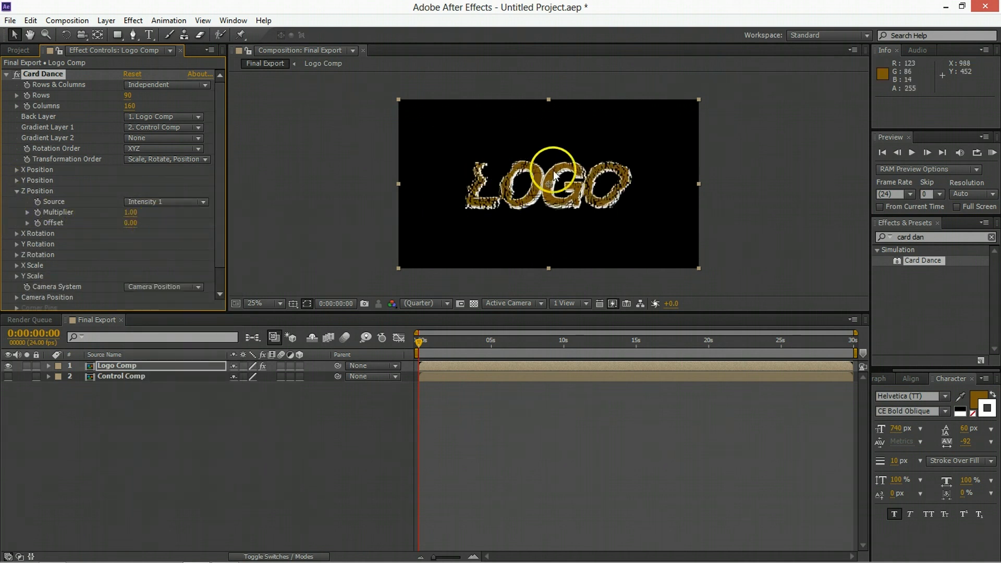
mouse_move(482, 199)
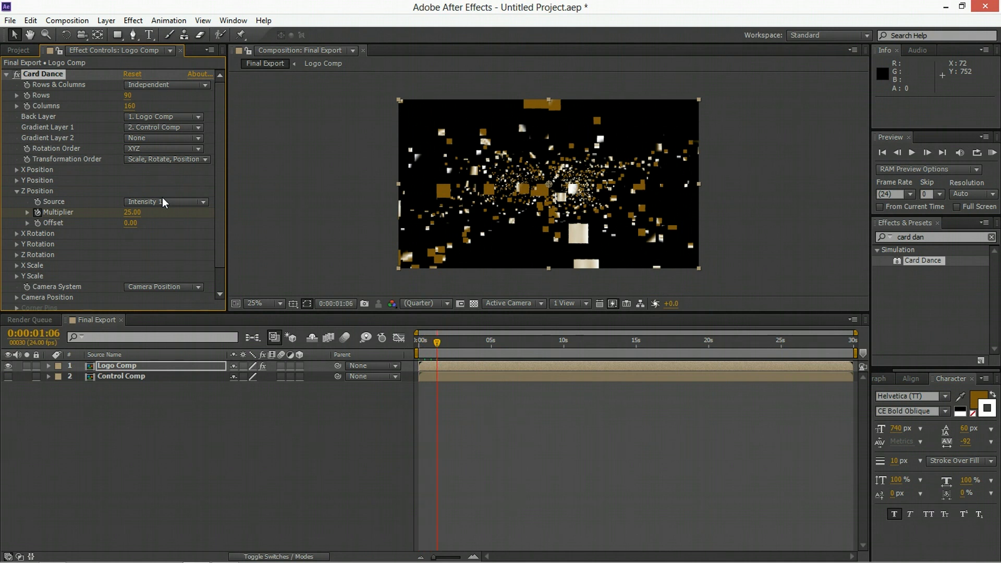
double_click(132, 211)
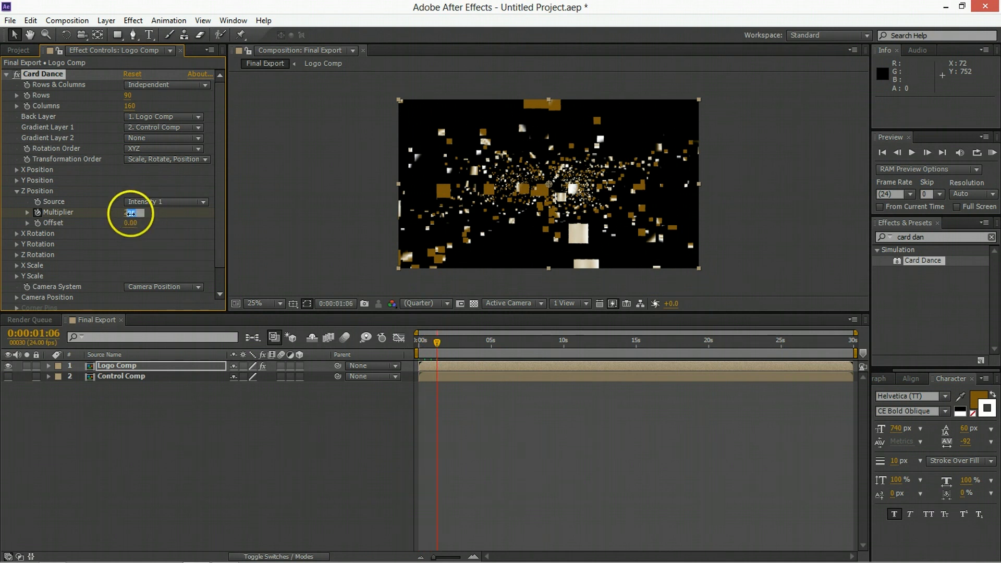
text(0.00)
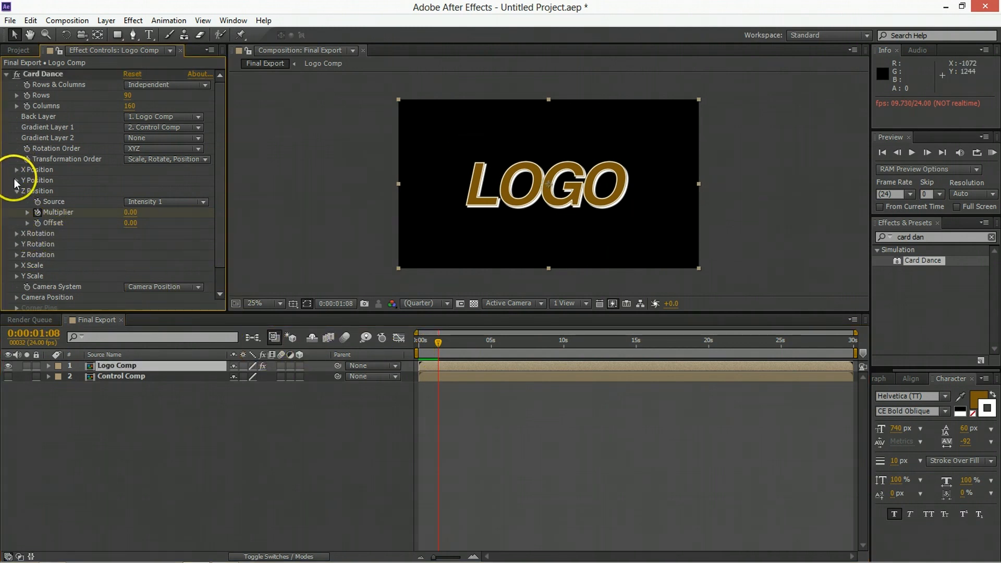
Set X and Y Position sources to Intensity 1 with multipliers 1.00 at time 0
click(17, 169)
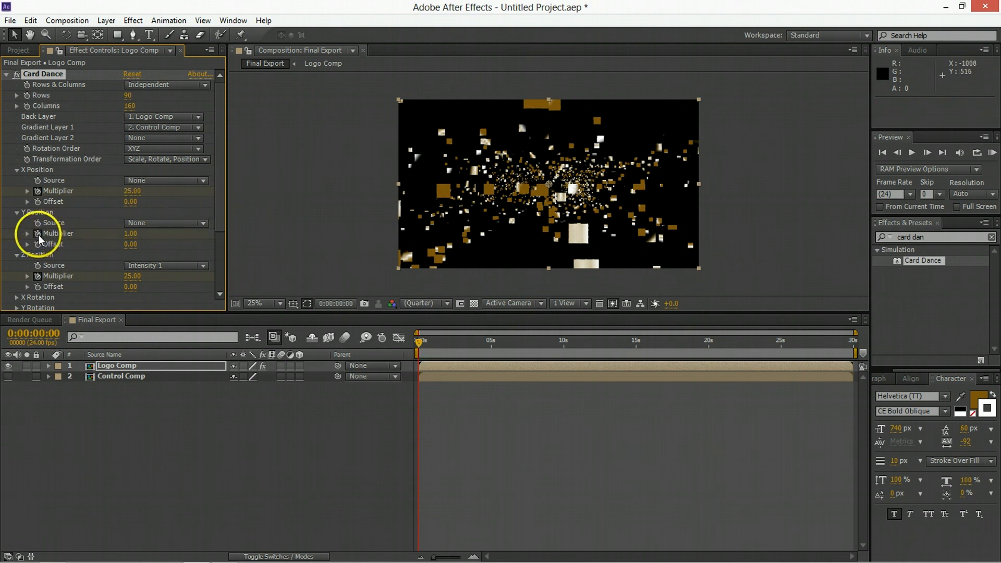
double_click(133, 233)
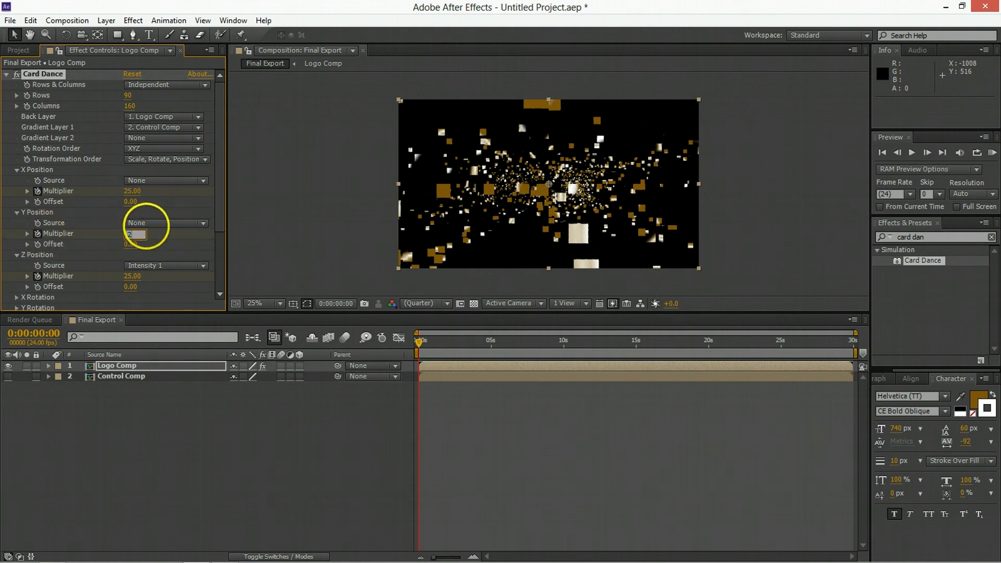
click(166, 181)
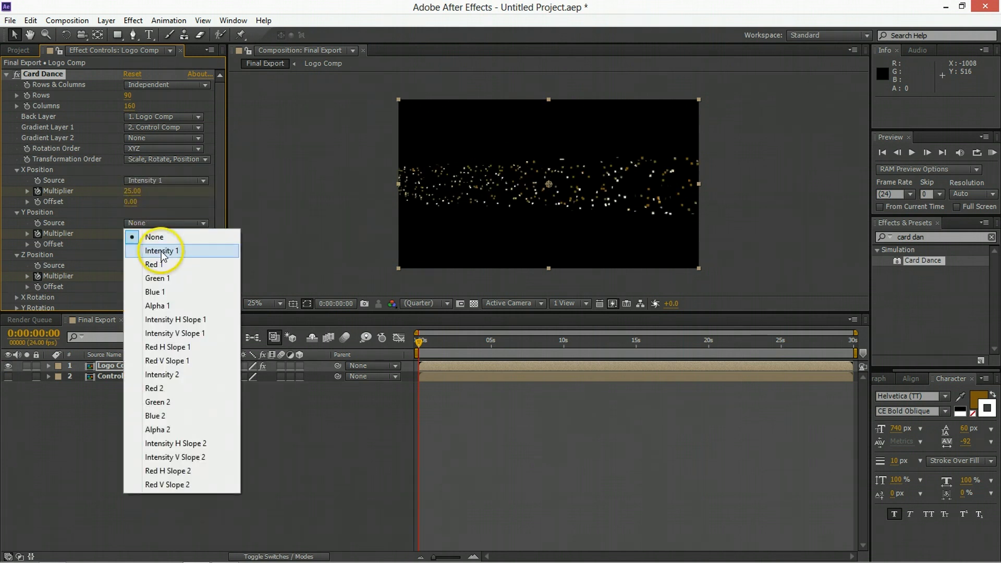
click(163, 250)
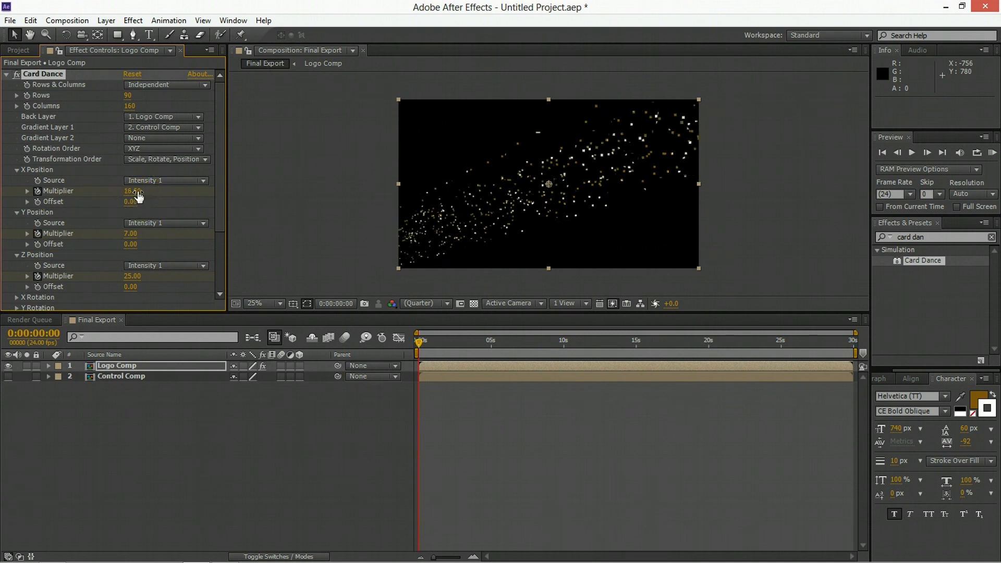
drag(135, 195, 60, 219)
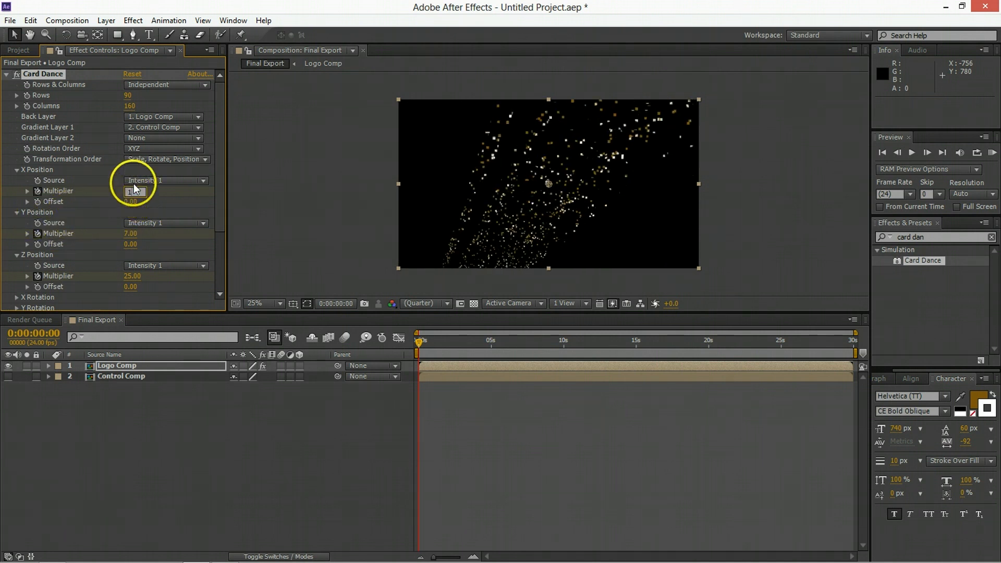
text(1.00)
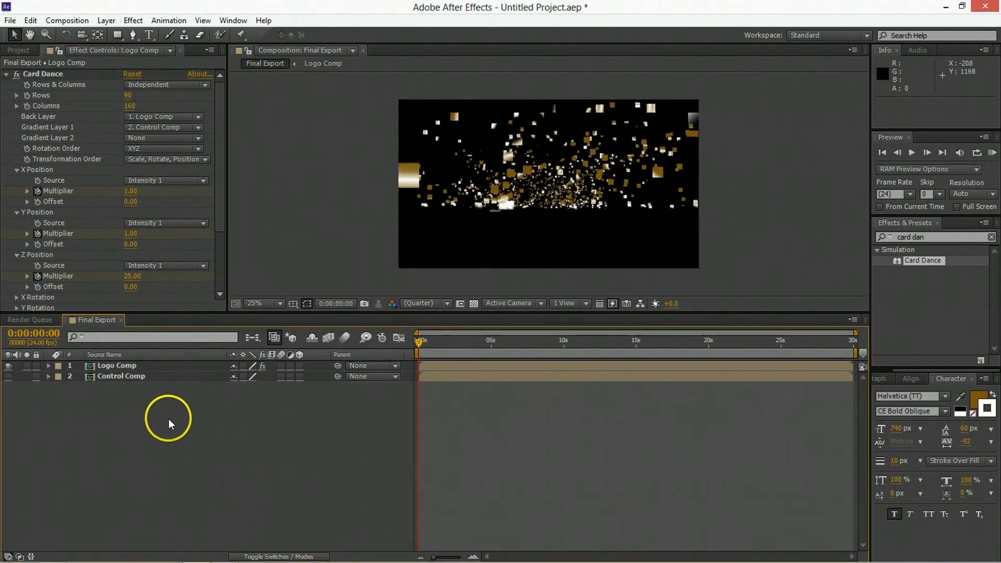
Set the Card Dance multipliers to 0.00 at about one second so LOGO assembles
click(117, 365)
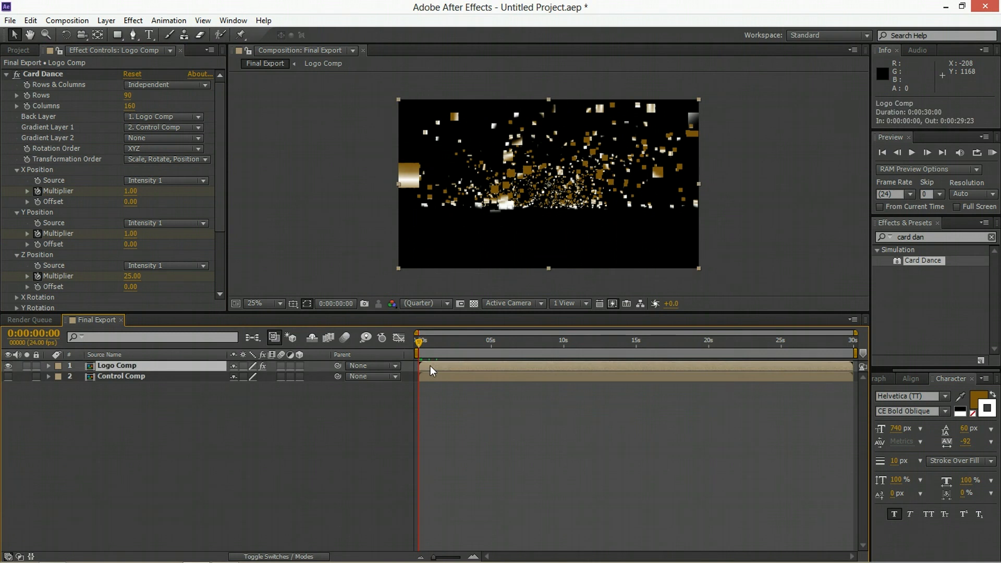
drag(419, 340, 436, 339)
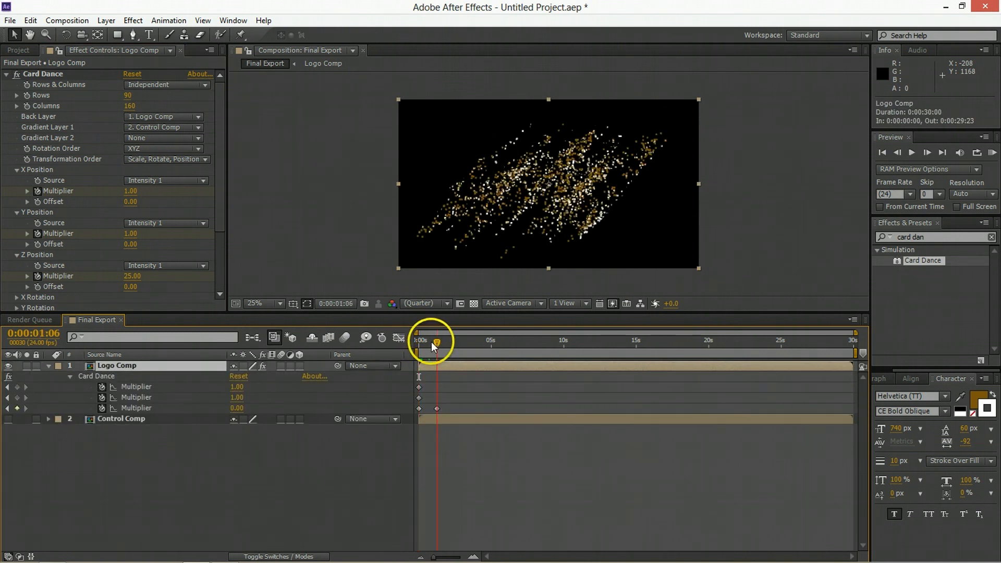
double_click(237, 386)
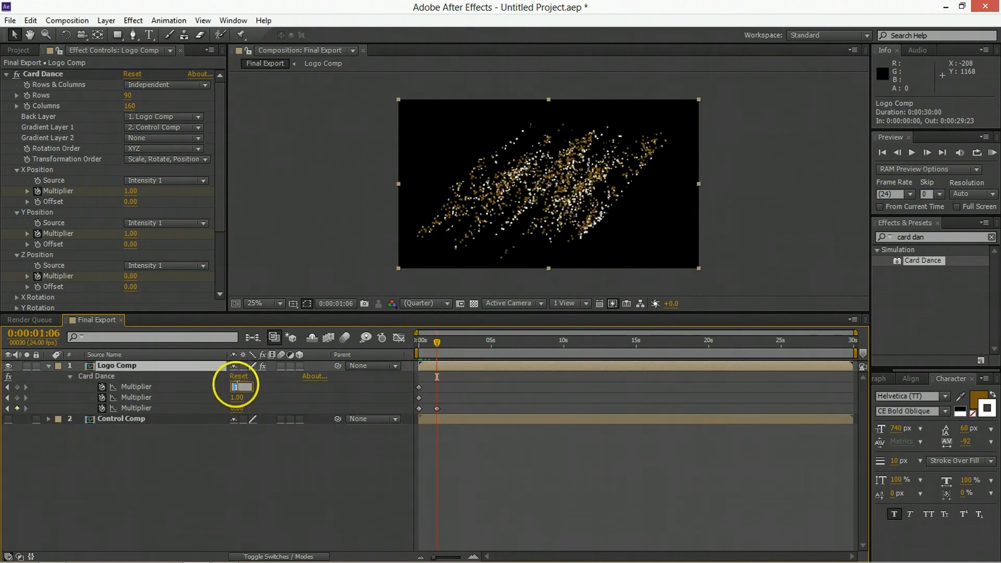
text(0.00)
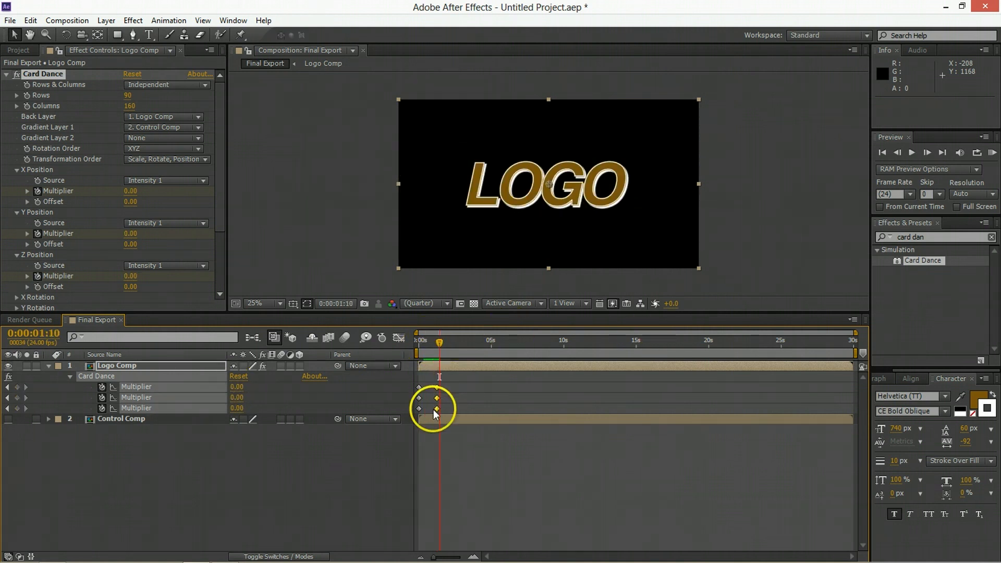
drag(439, 345, 431, 345)
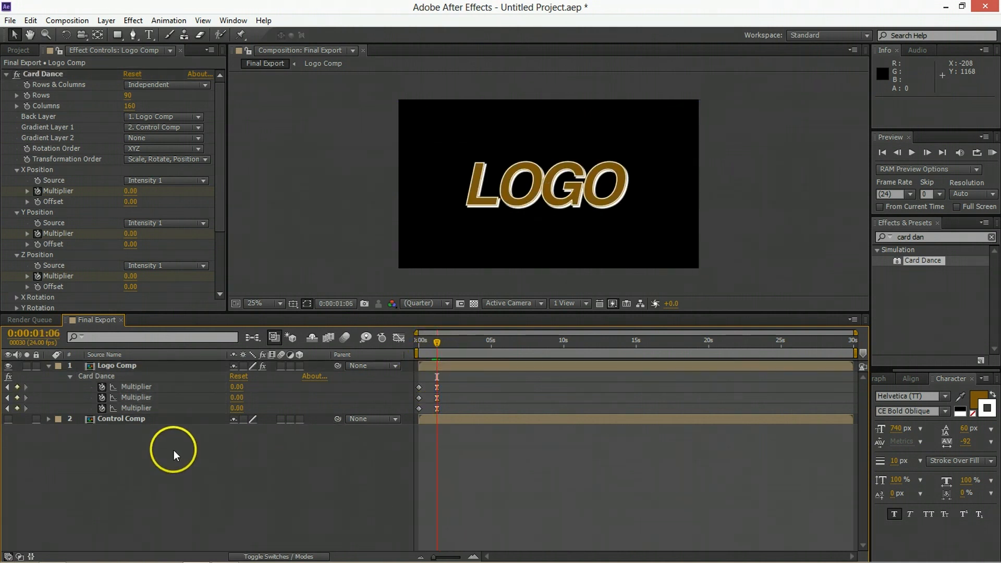
Add a new Camera 1 layer to the composition with default settings
right_click(175, 456)
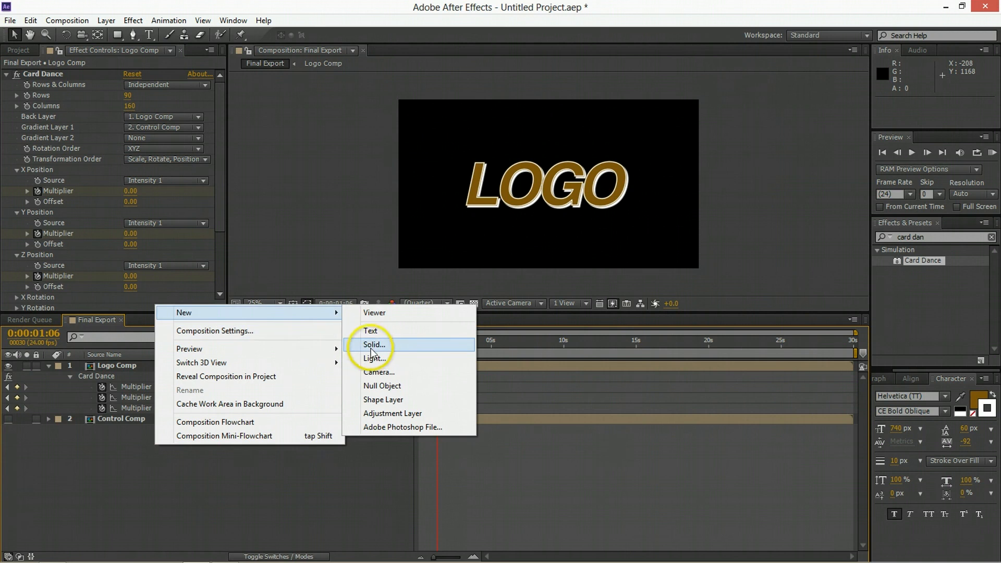
mouse_move(385, 362)
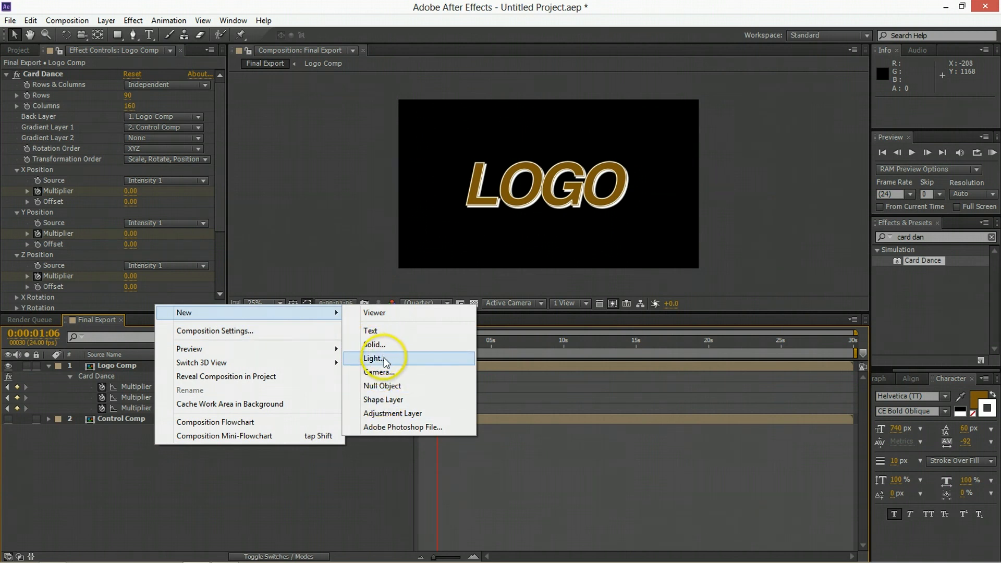
click(379, 373)
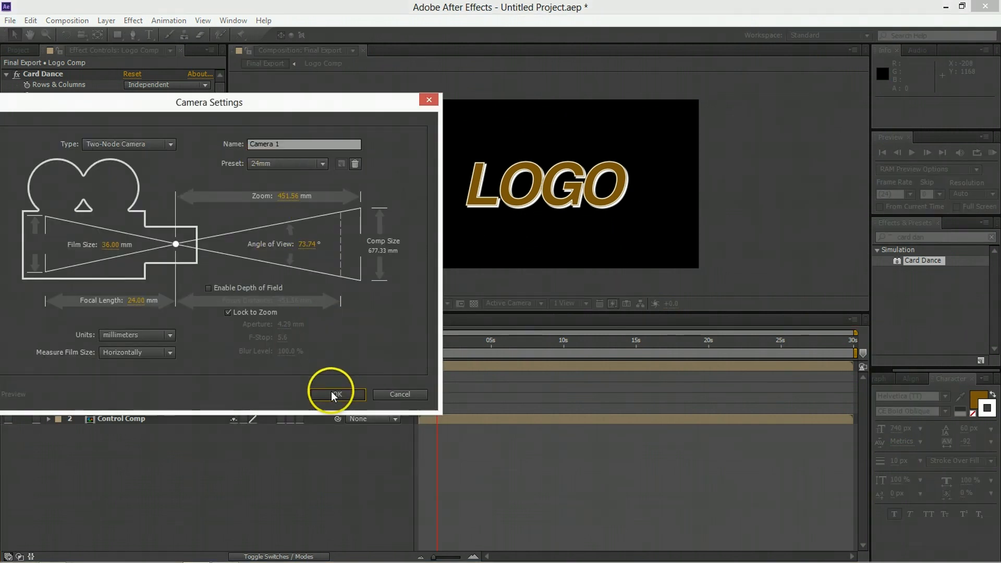
click(334, 394)
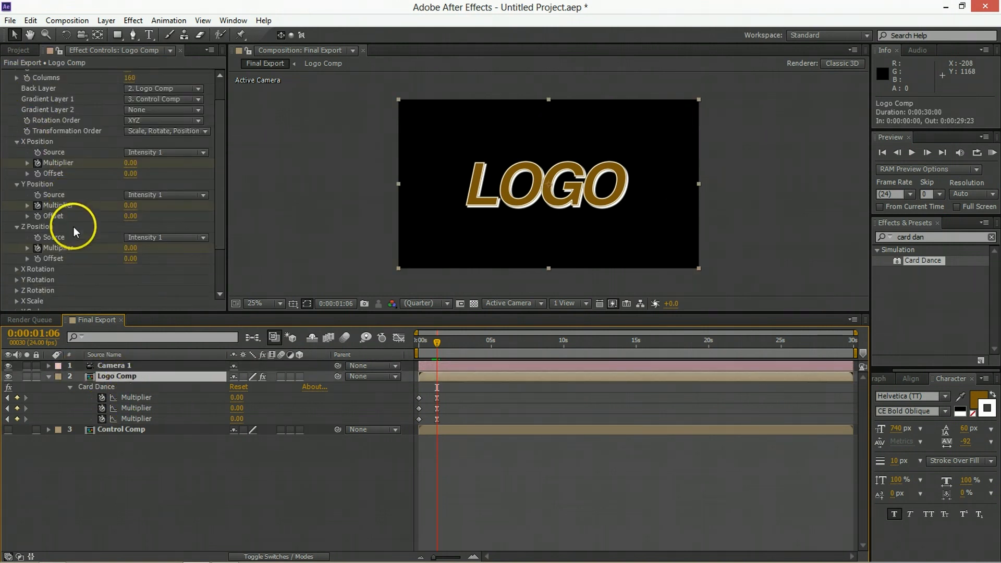
Switch Card Dance's Camera System to Comp Camera and select Camera 1
scroll(down, 3)
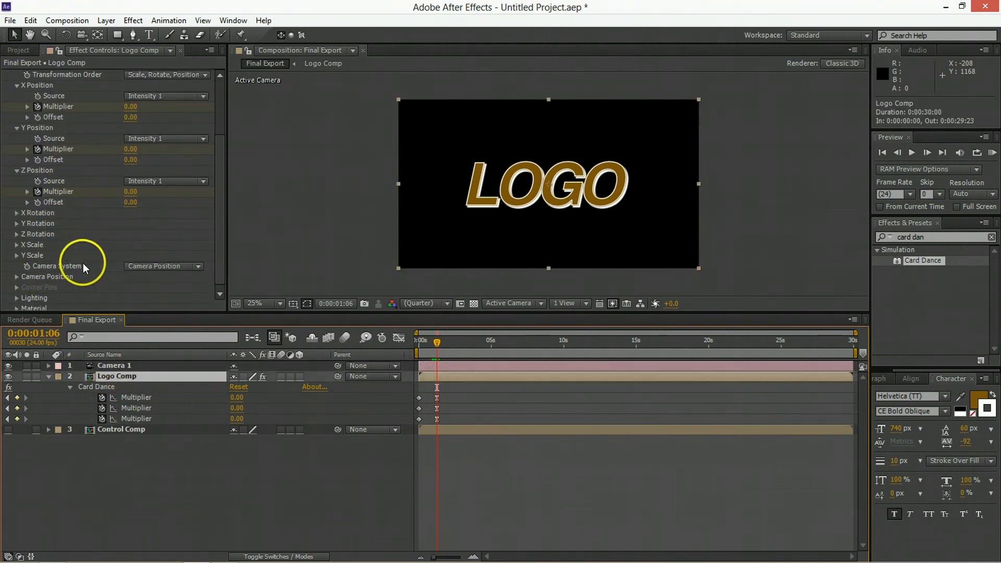
click(163, 265)
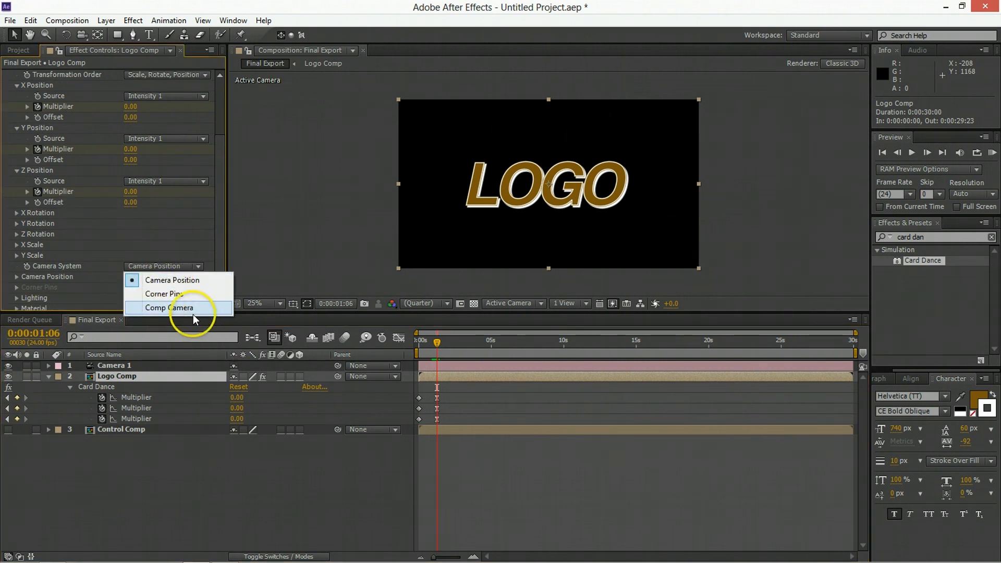
click(169, 308)
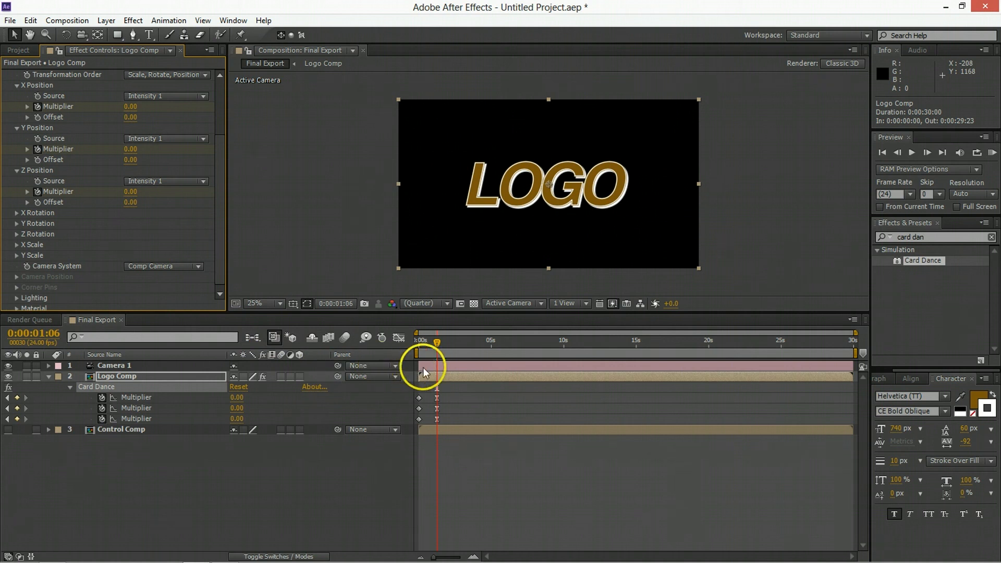
click(115, 365)
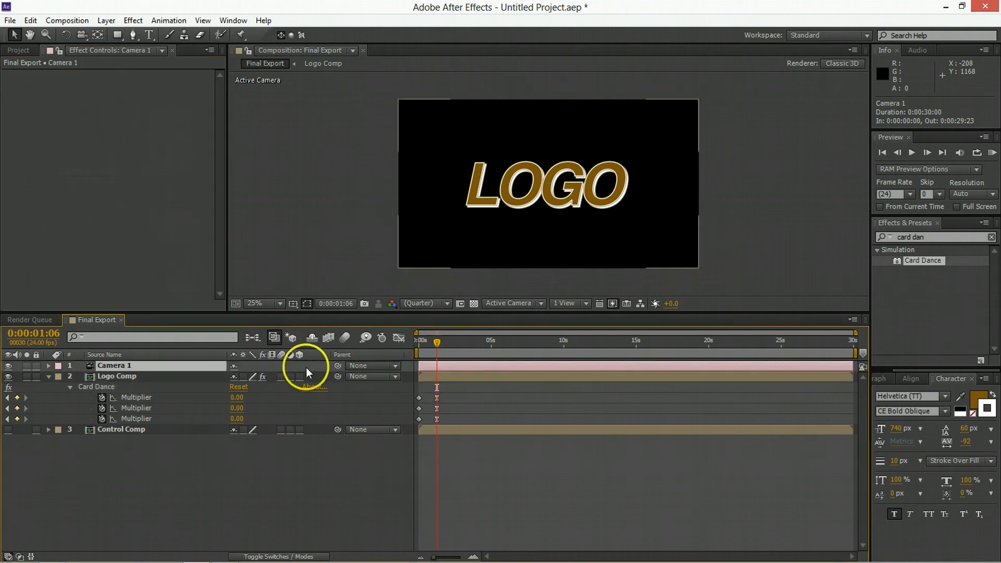
Enable Position keyframing on Camera 1 and turn its Auto-Orient off
click(48, 364)
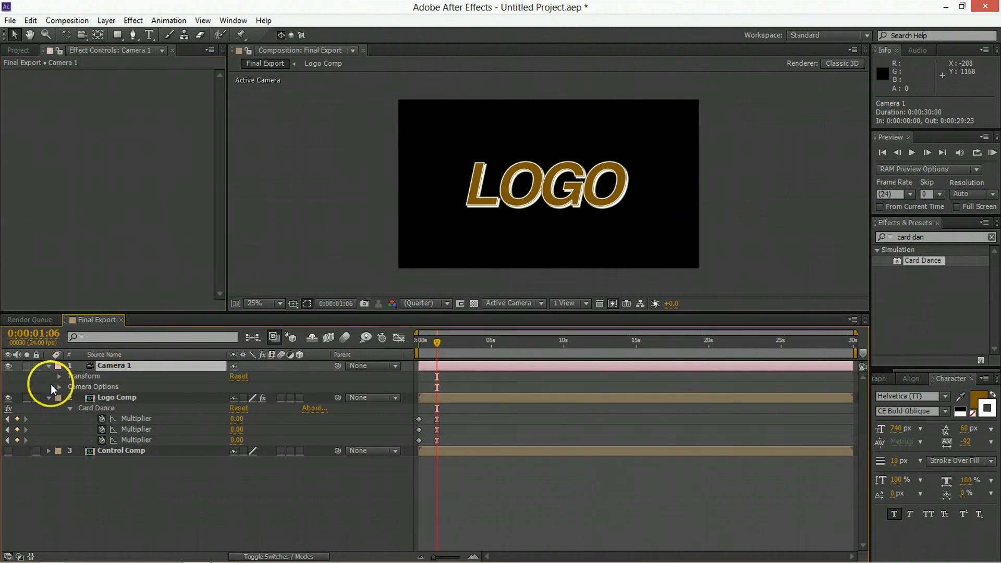
click(58, 377)
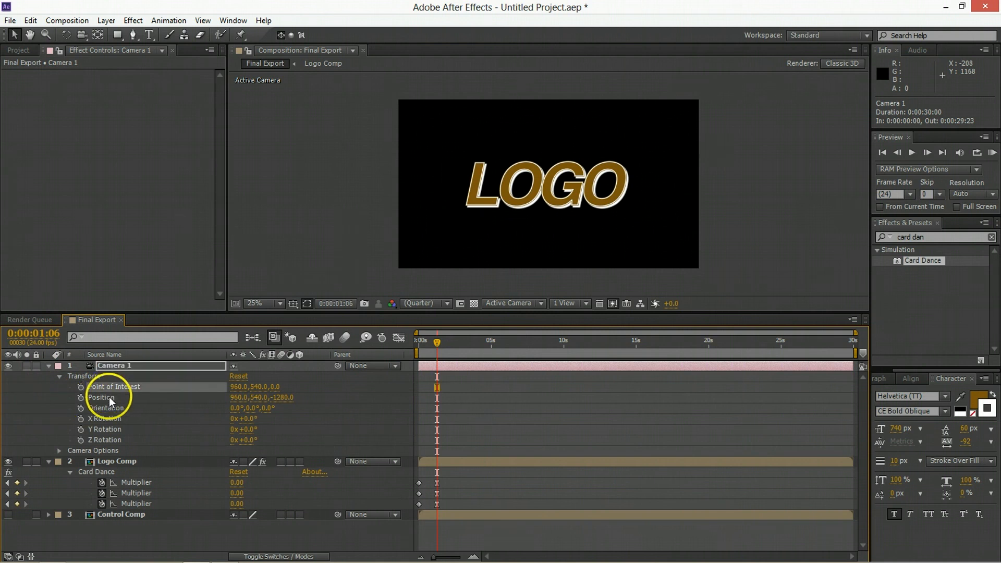
click(102, 398)
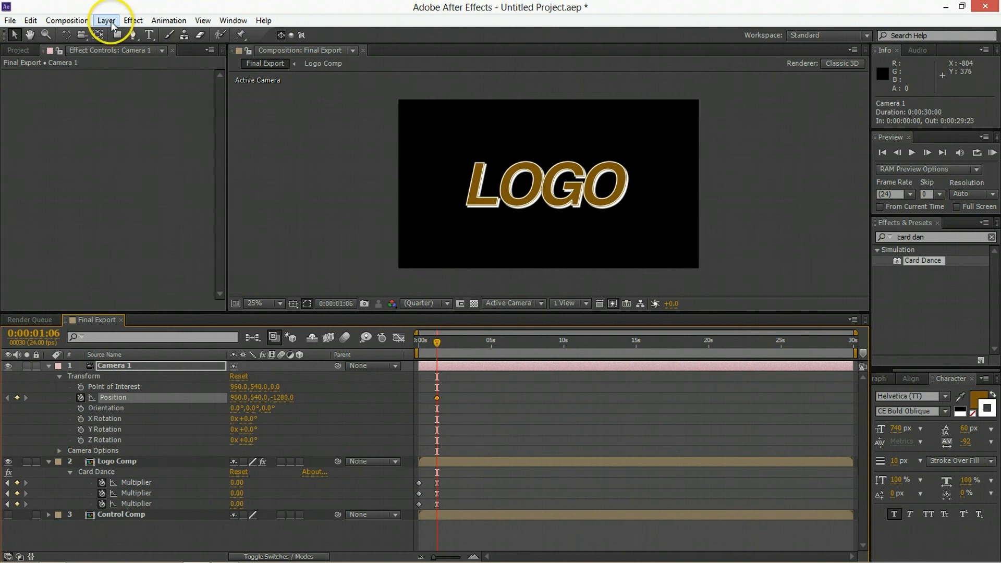
click(107, 20)
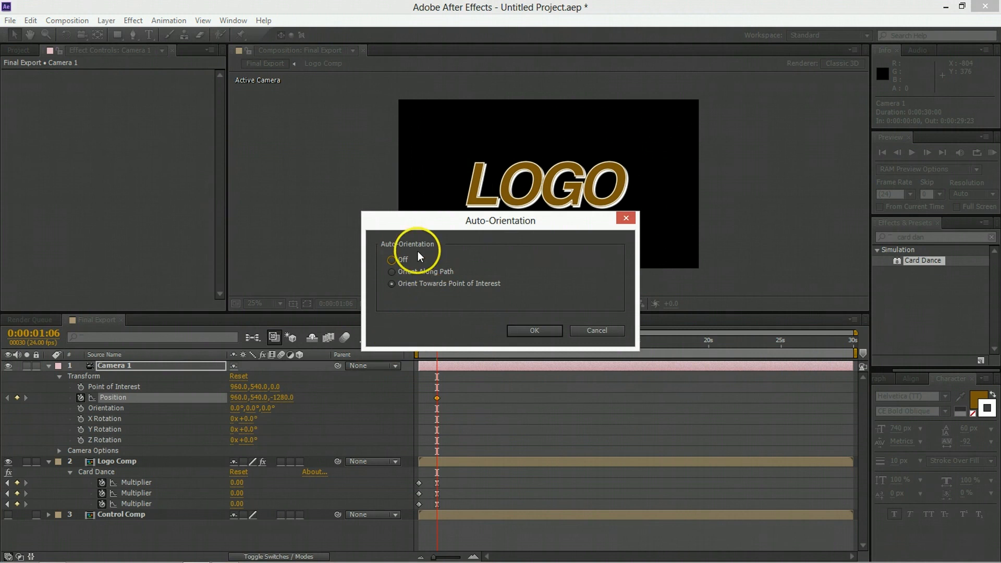
click(392, 259)
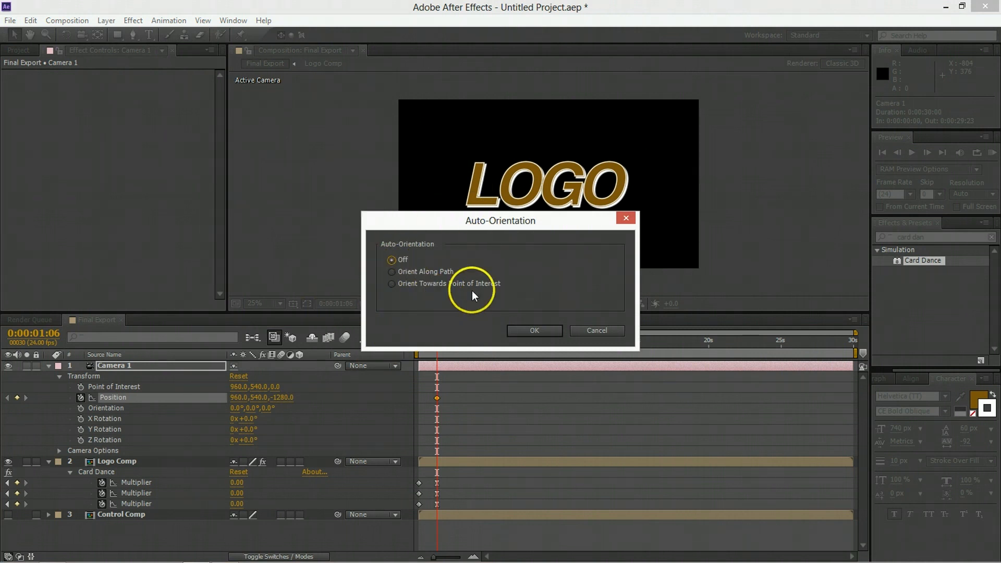
click(533, 330)
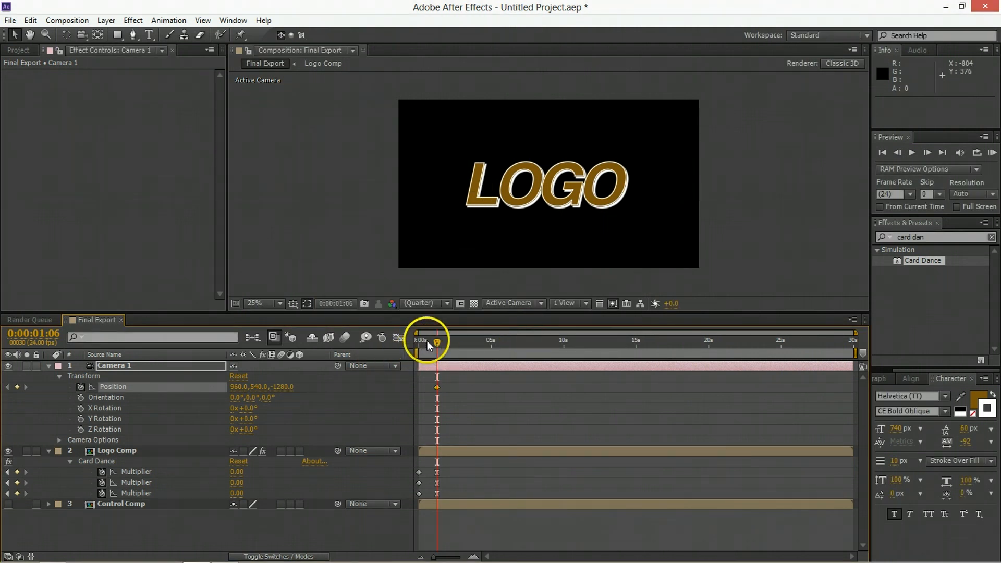
mouse_move(425, 351)
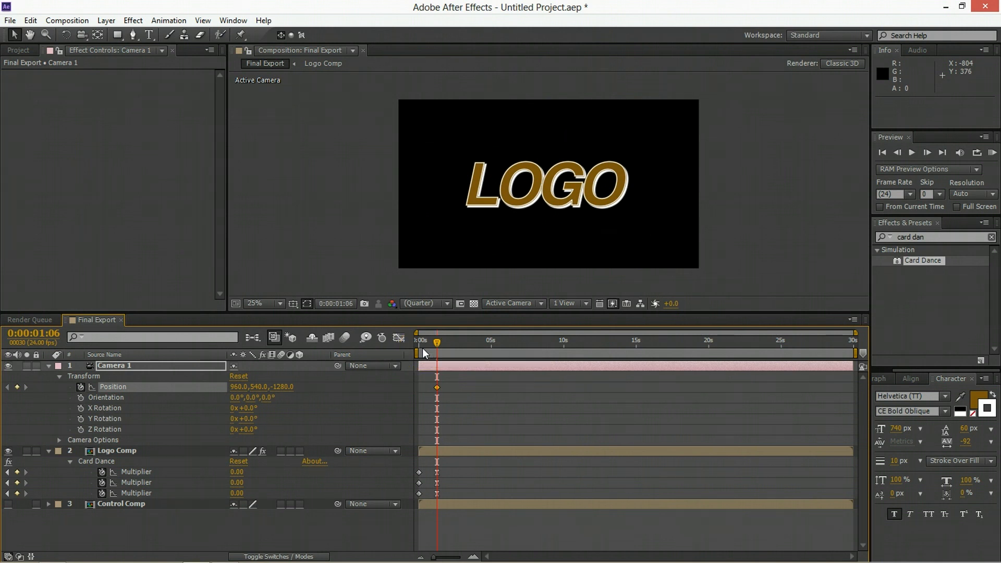
Keyframe the camera starting far back with a Z-rotation twist, settling as LOGO forms
drag(436, 341, 426, 342)
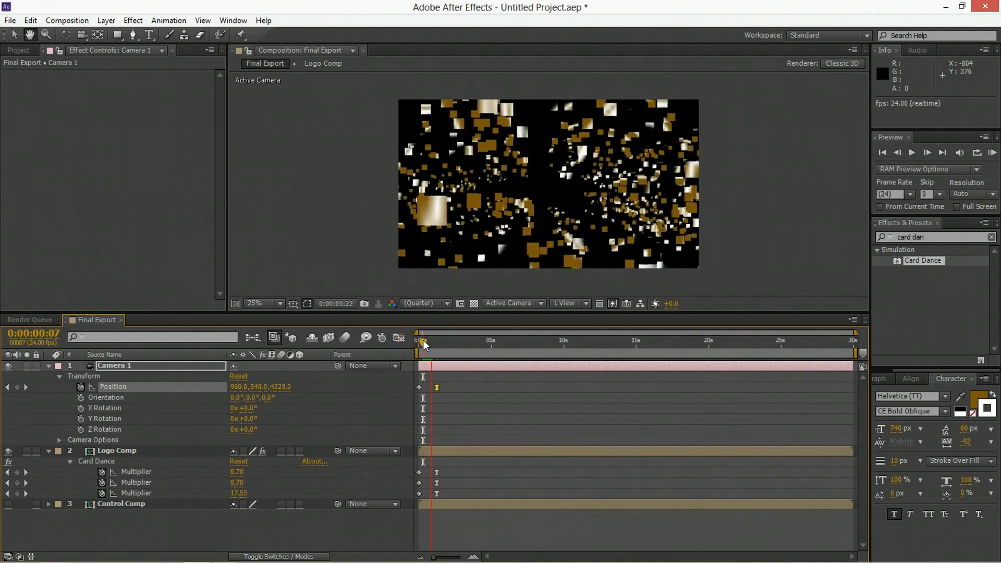
drag(425, 342, 432, 342)
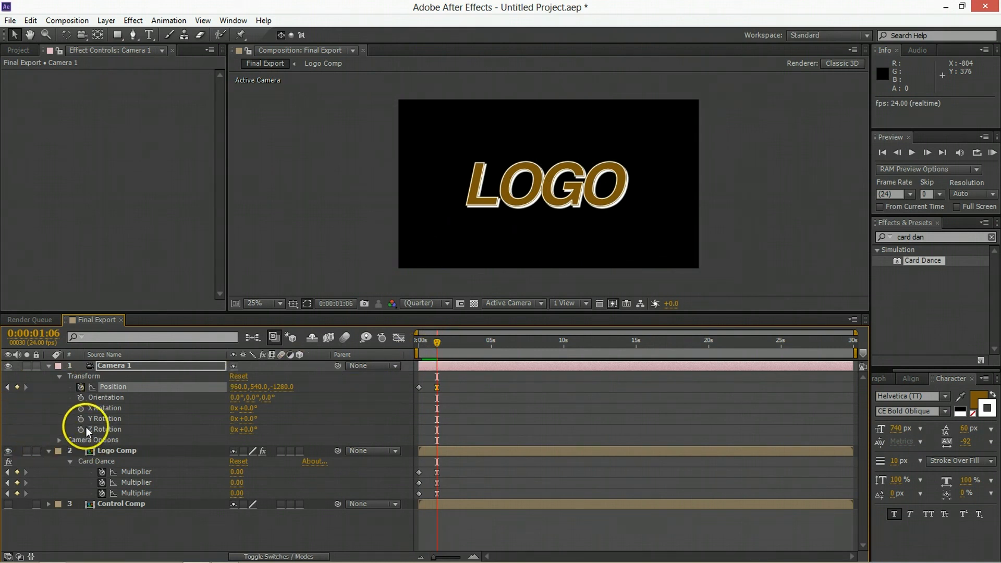
click(81, 429)
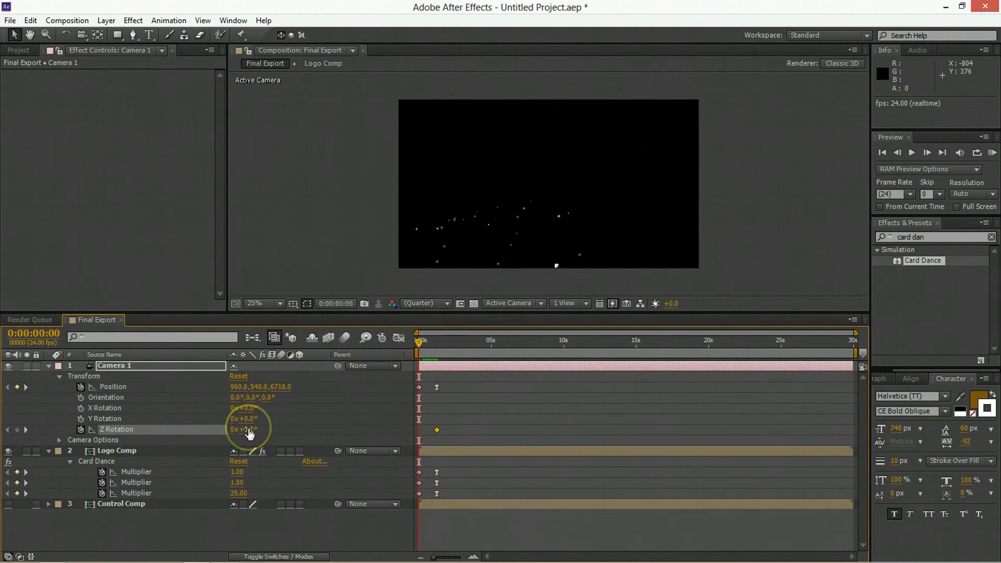
drag(246, 428, 297, 433)
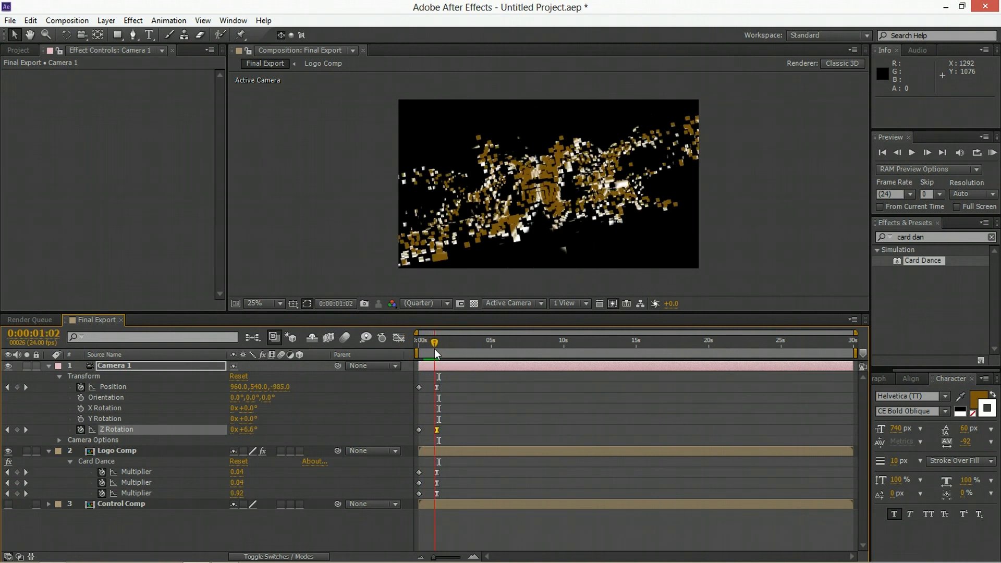
drag(436, 340, 444, 340)
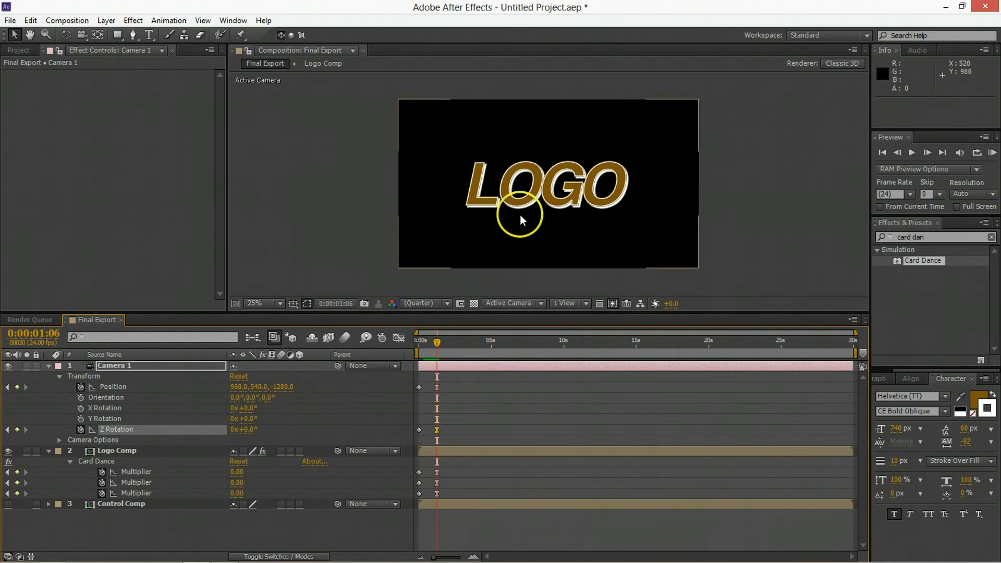
Apply CC Force Motion Blur to the Logo Comp layer so fragments streak
click(117, 450)
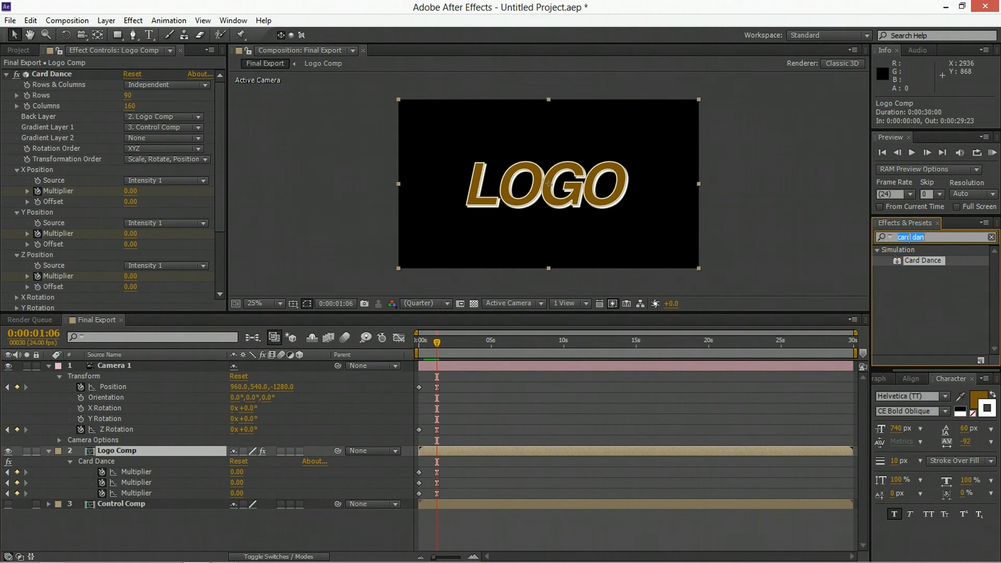
text(force)
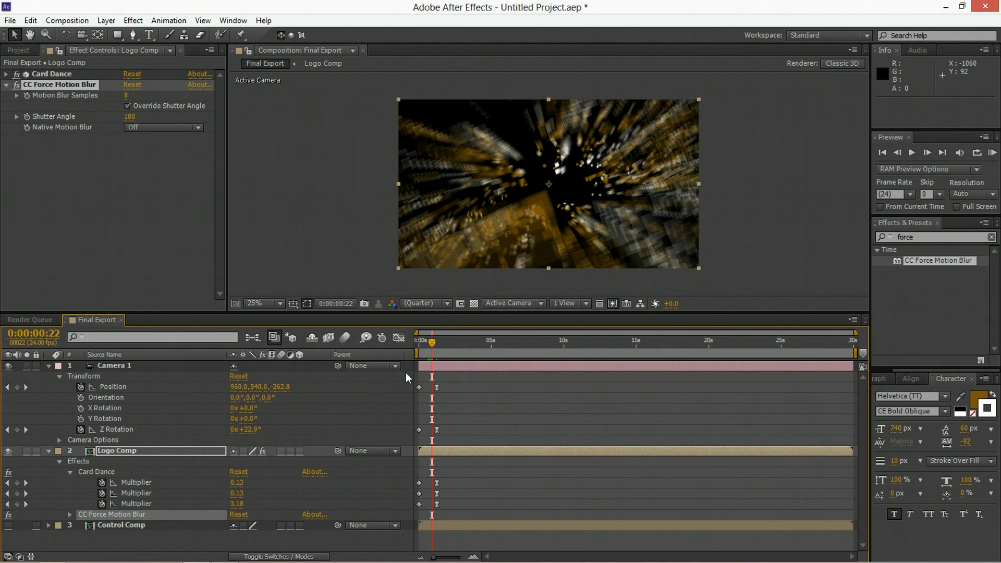
click(436, 340)
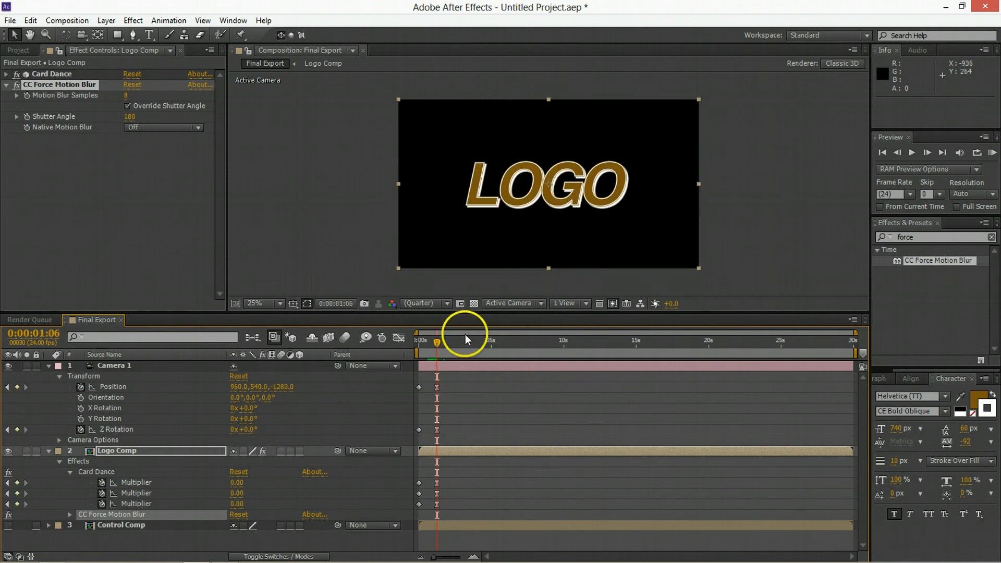
mouse_move(470, 361)
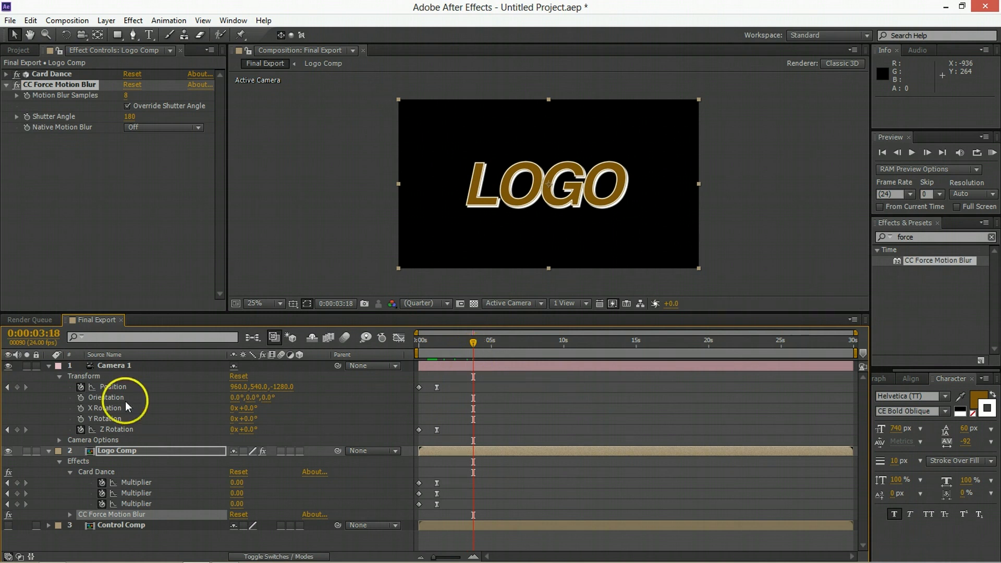
Near four seconds set Card Dance multipliers to 25, camera Z Rotation -180 and push Position Z in
click(112, 365)
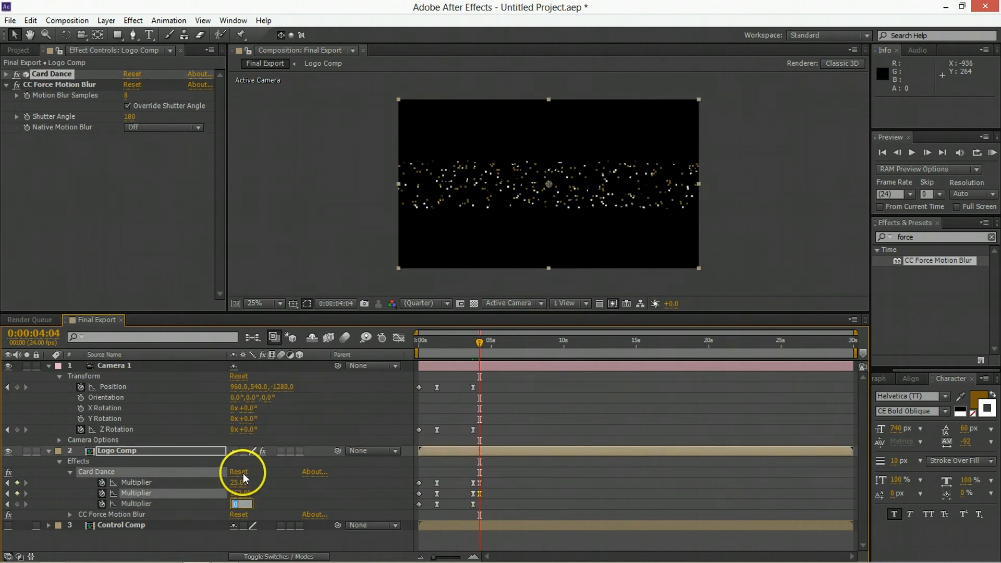
text(25.00)
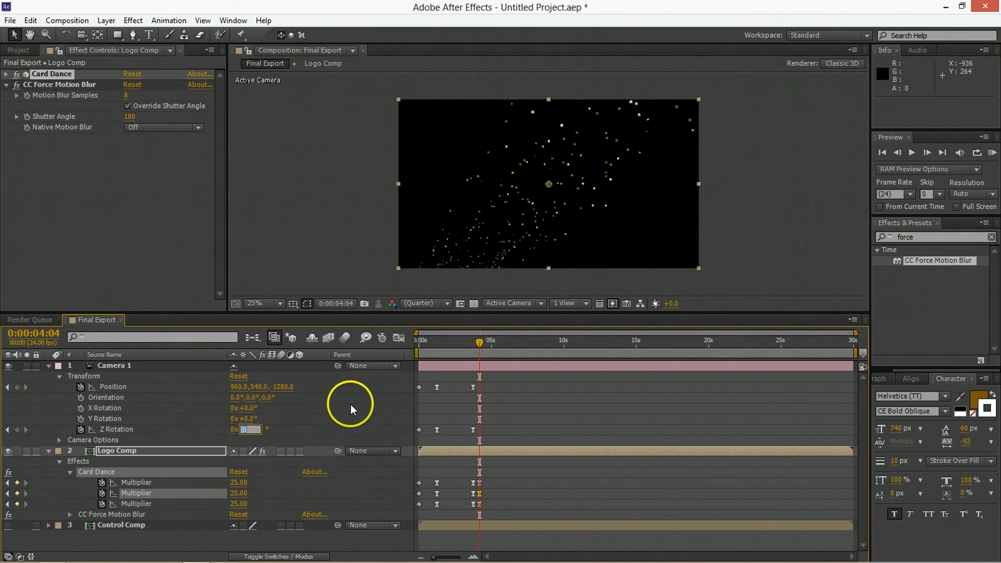
text(-180.0°)
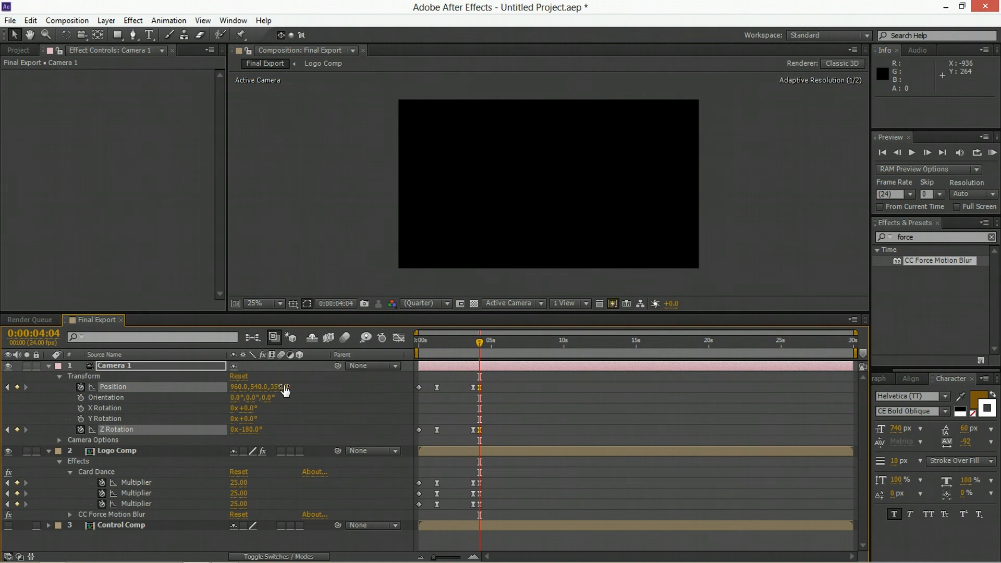
drag(285, 387, 178, 409)
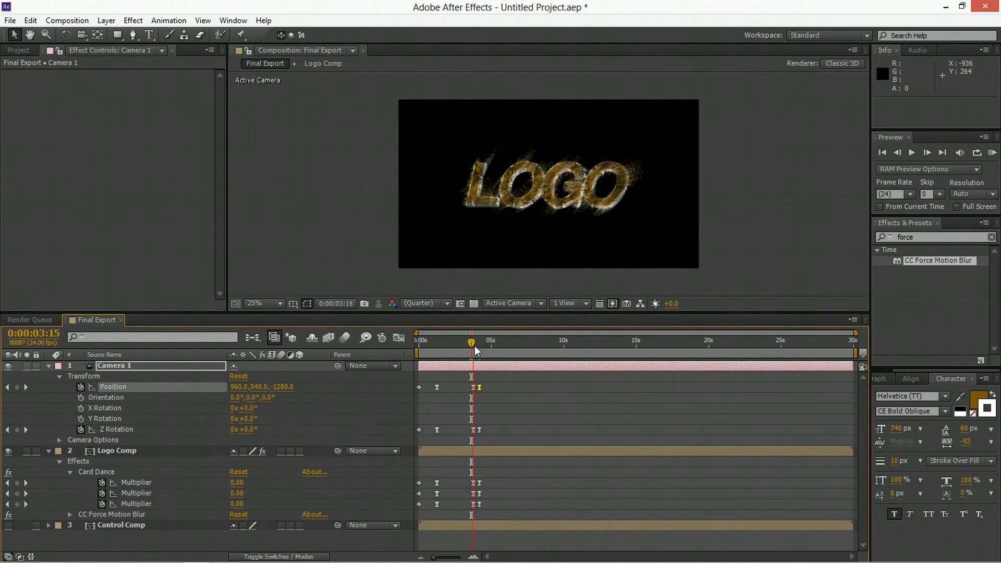
Scrub the timeline to check LOGO assembling and then bursting apart
click(479, 339)
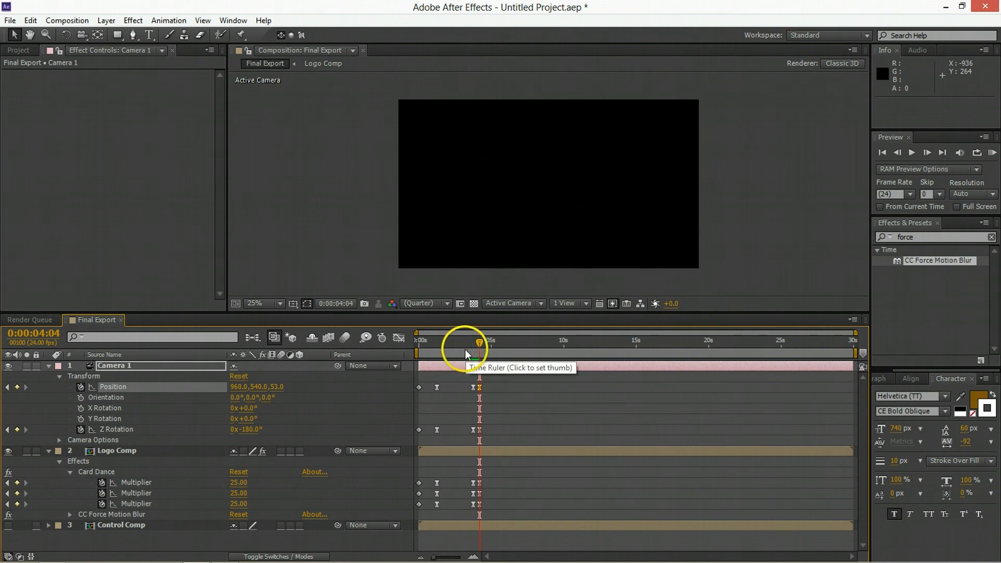
click(465, 342)
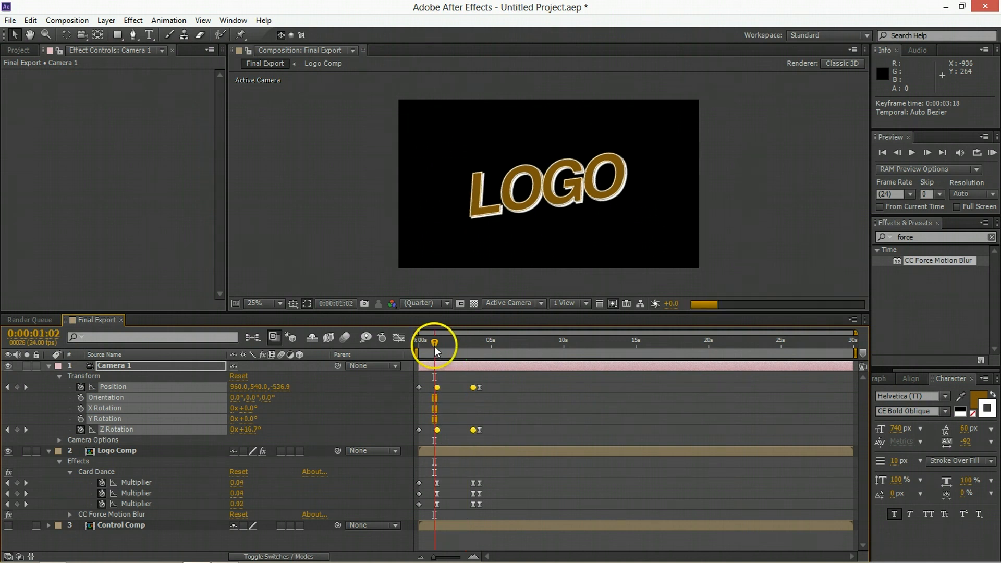
drag(435, 349, 455, 349)
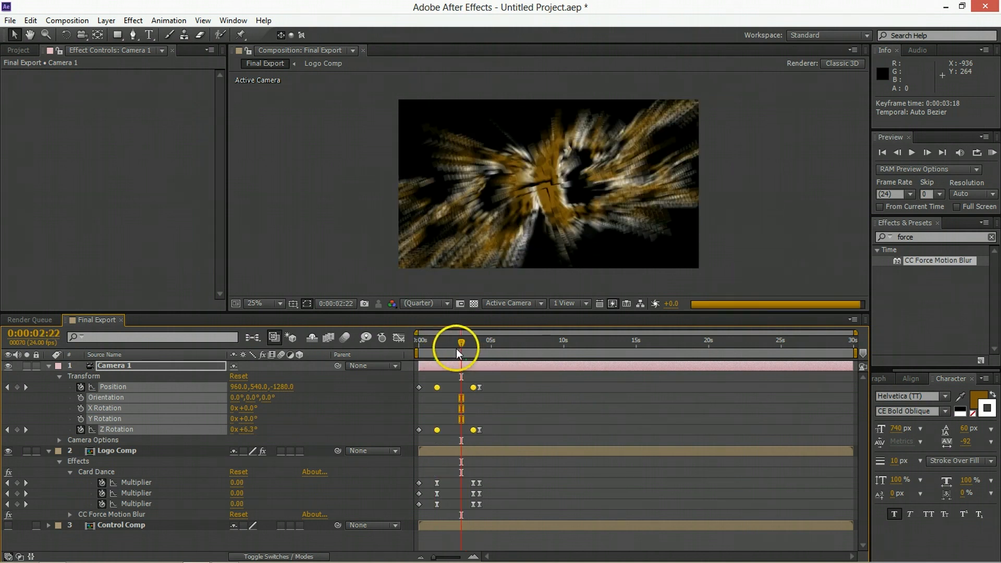
drag(460, 348, 450, 348)
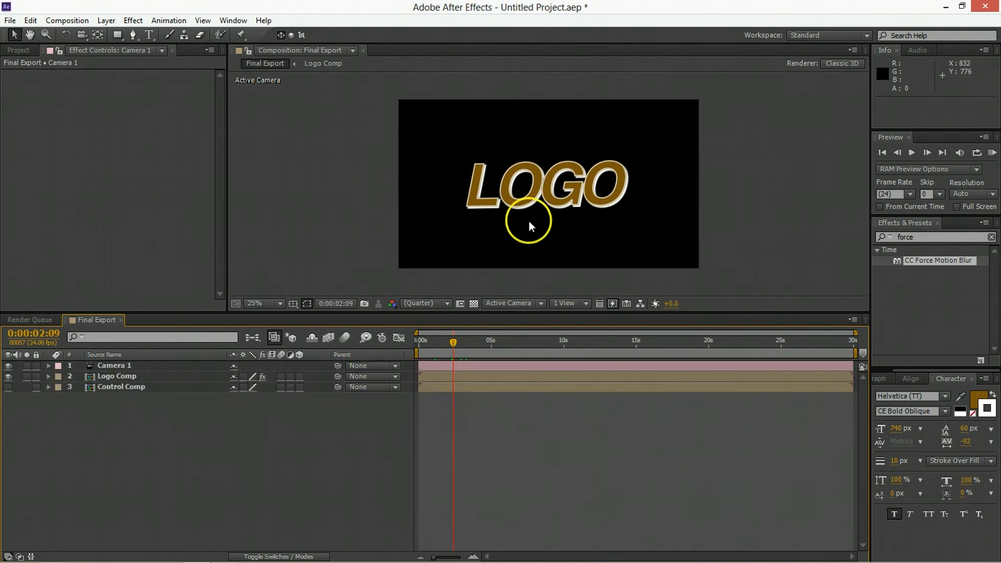
Create a Dark Gray Solid 1 background layer and apply the Ramp effect
right_click(529, 223)
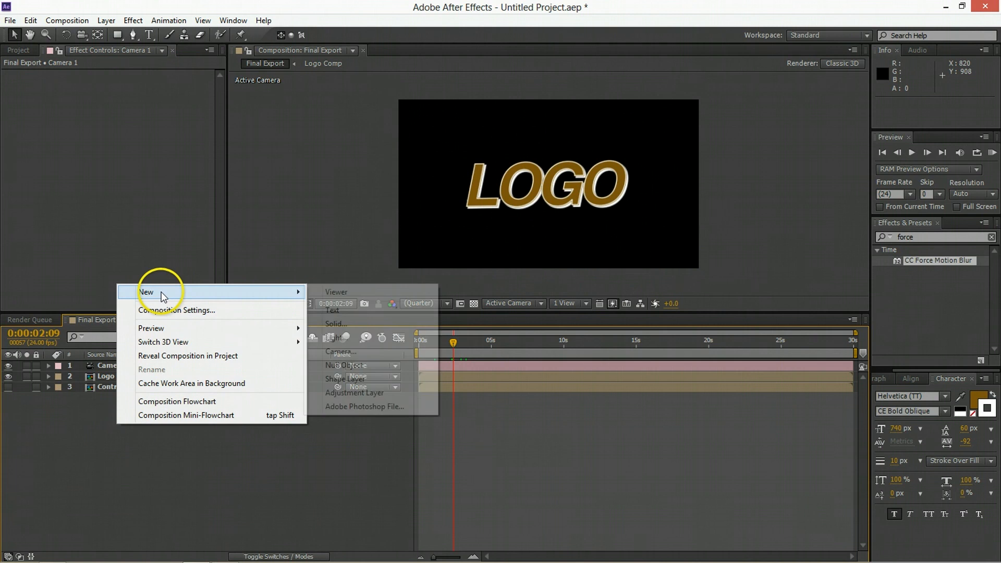
click(336, 324)
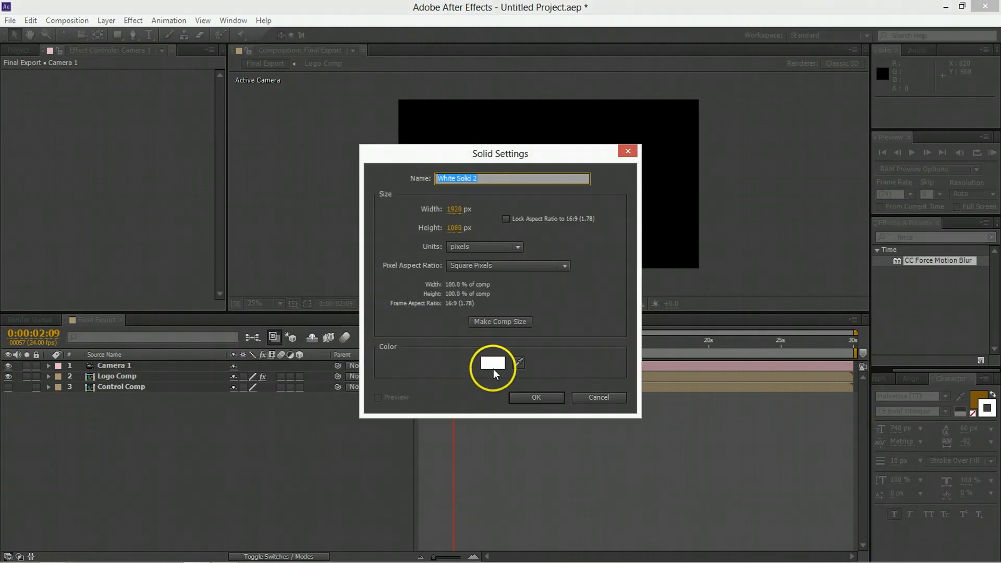
click(536, 397)
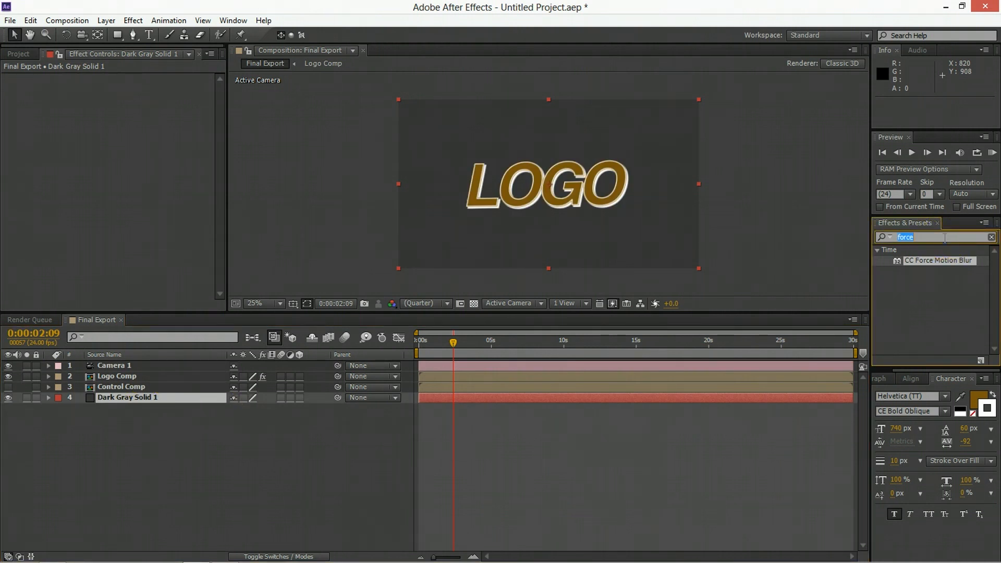
double_click(912, 261)
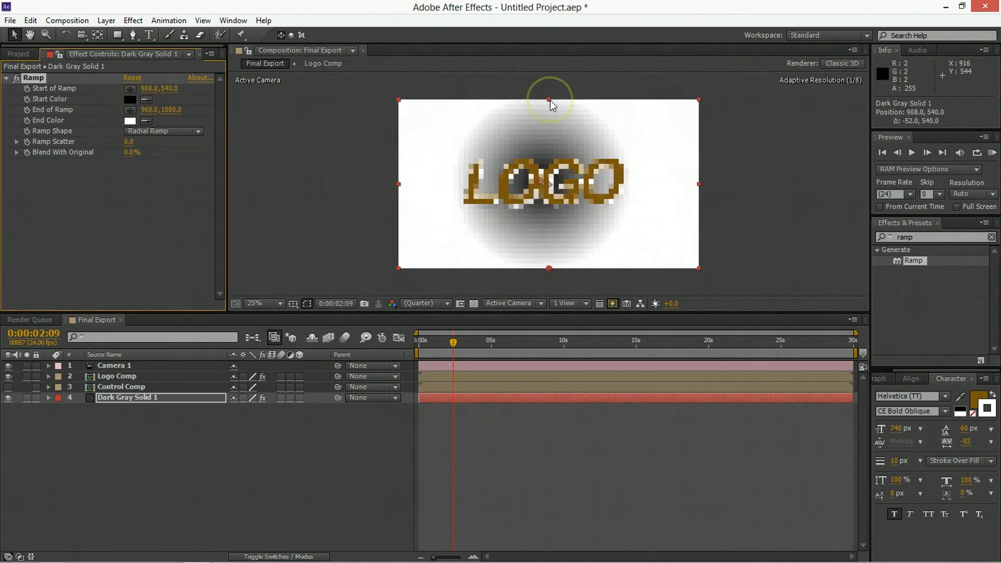
Make the Ramp radial, reposition its start point, start #404040 and end black
drag(550, 102, 548, 268)
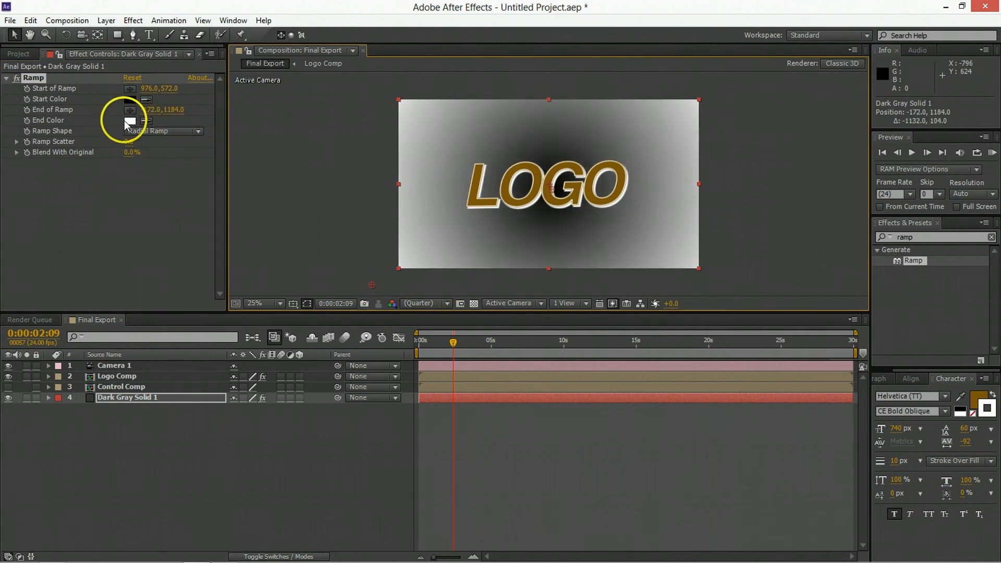
click(135, 120)
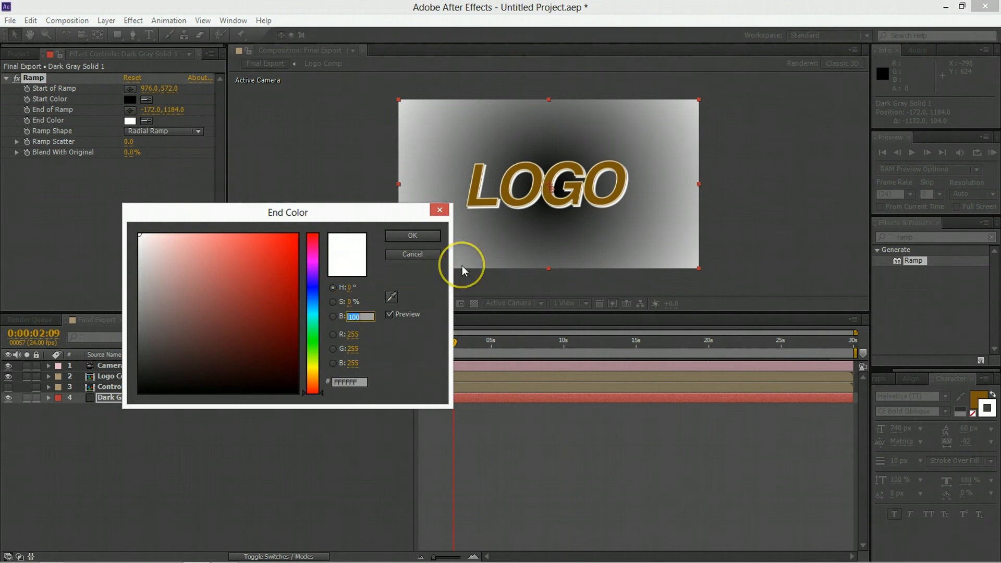
click(412, 236)
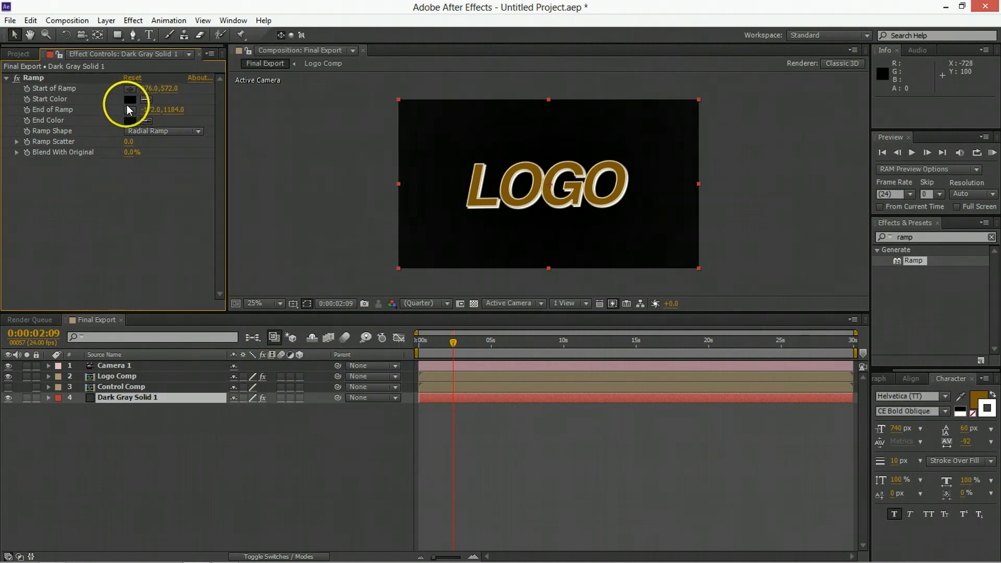
click(128, 99)
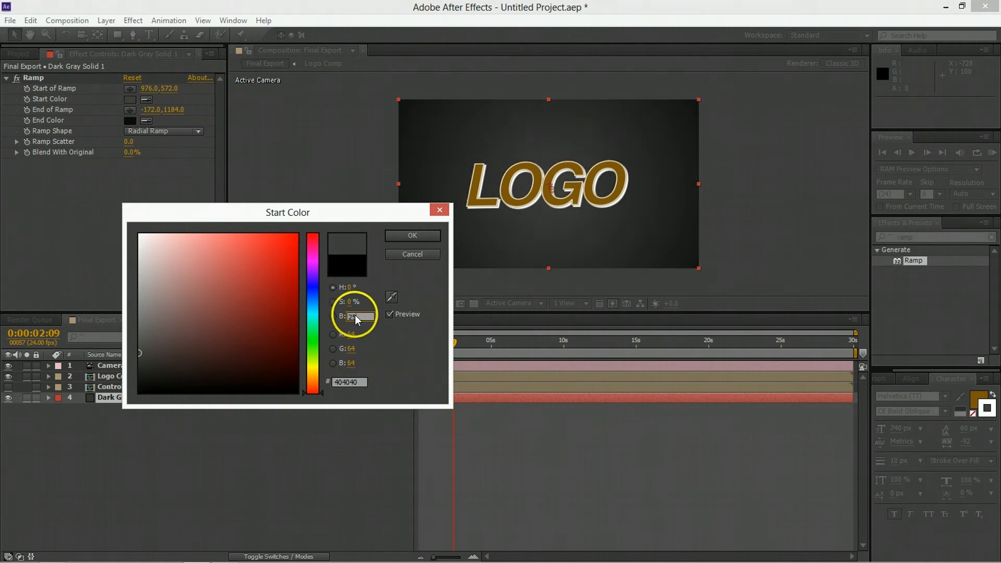
click(412, 235)
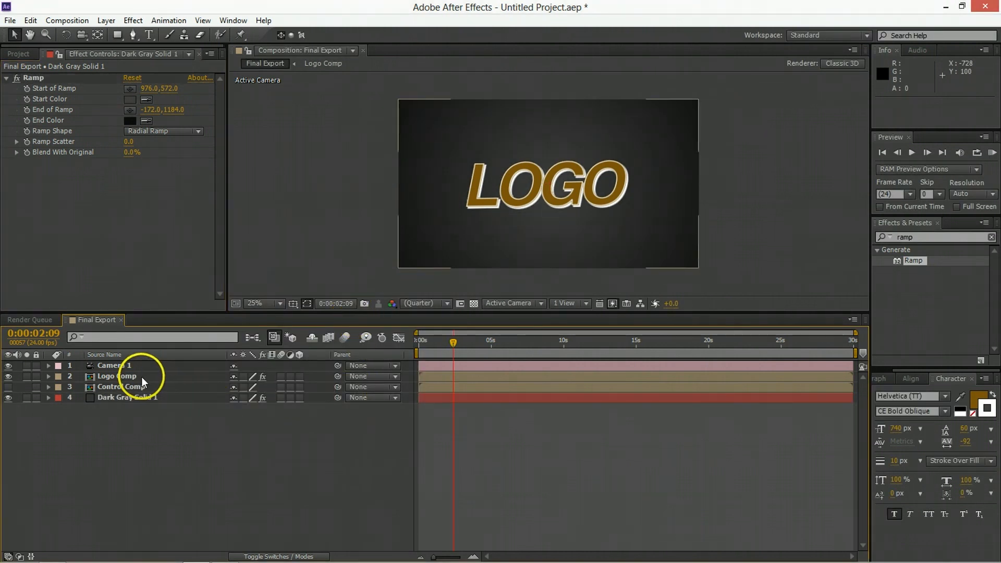
Apply Drop Shadow to Logo Comp and adjust its Distance
click(117, 377)
text(dro)
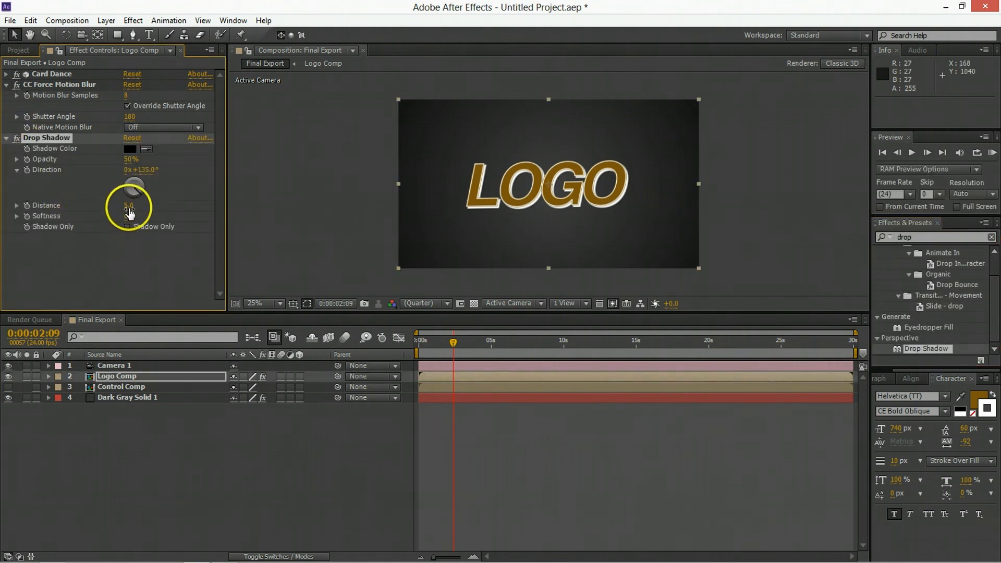
click(131, 206)
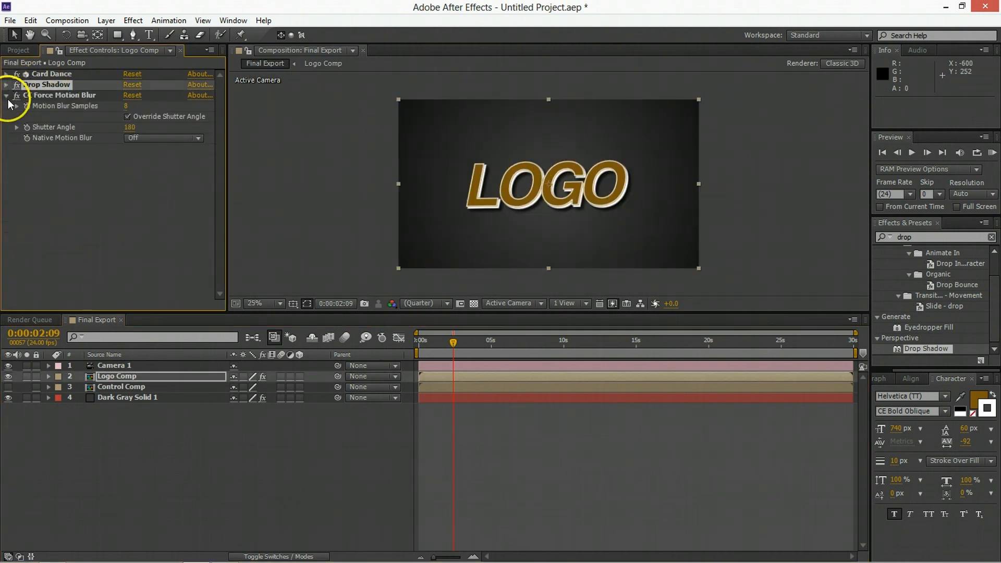
click(7, 95)
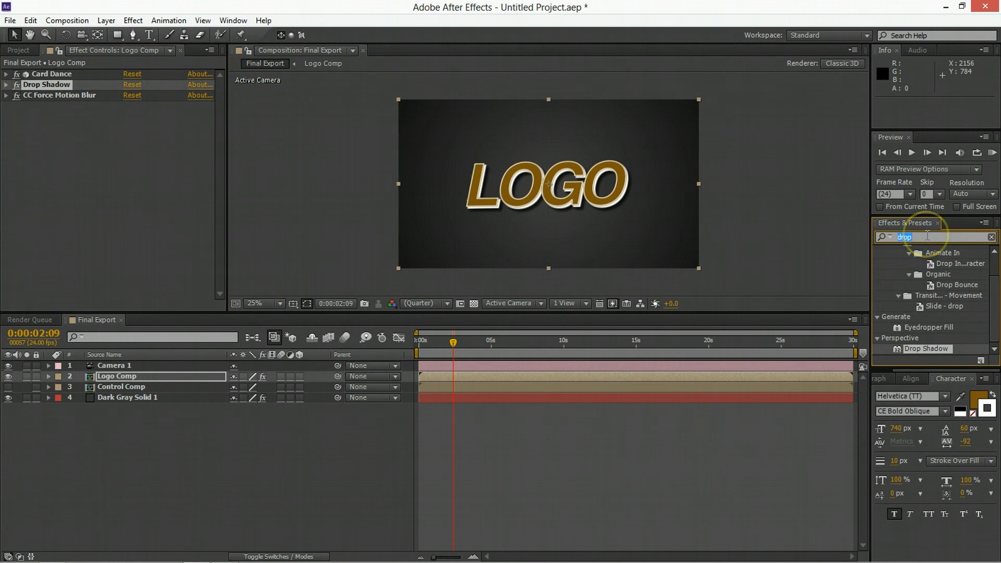
Apply Bevel Alpha with Edge Thickness 4 and preview the build-up from the start
text(alpha)
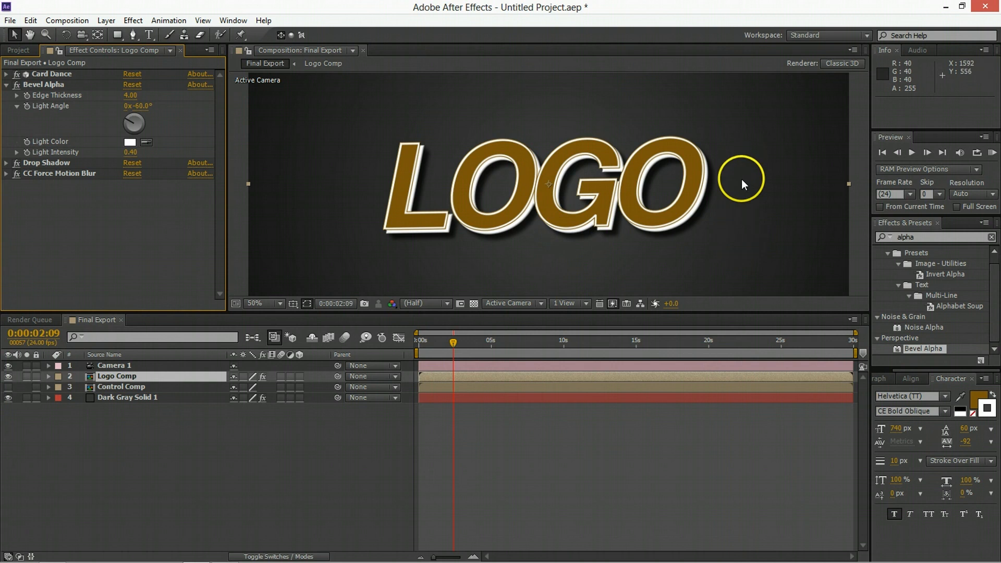
drag(454, 343, 422, 343)
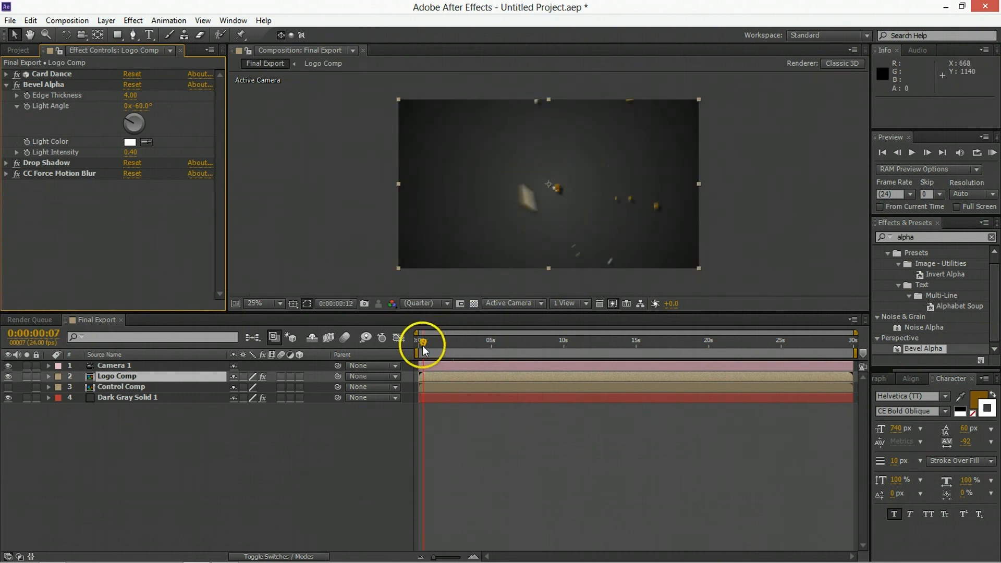
drag(424, 343, 422, 343)
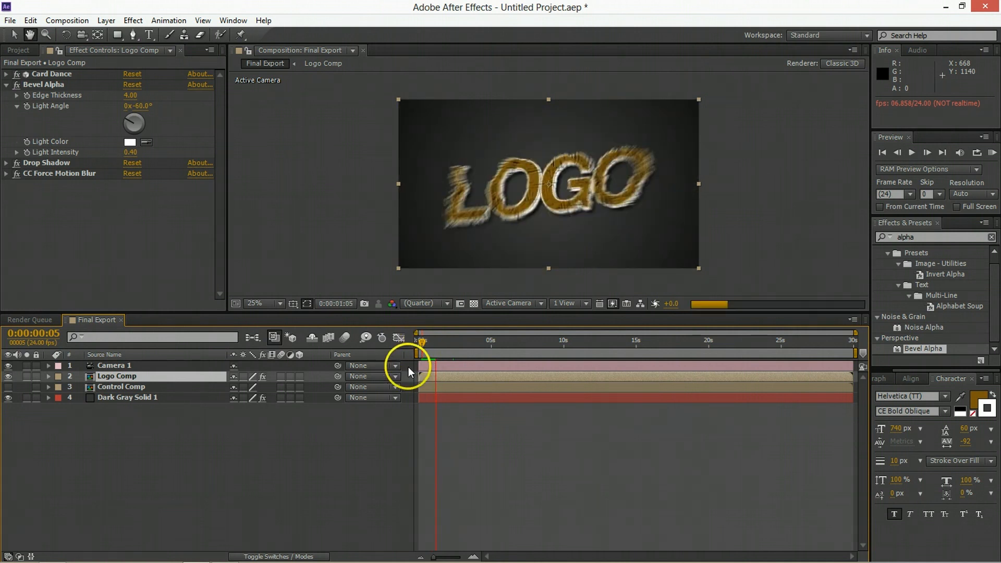
mouse_move(454, 371)
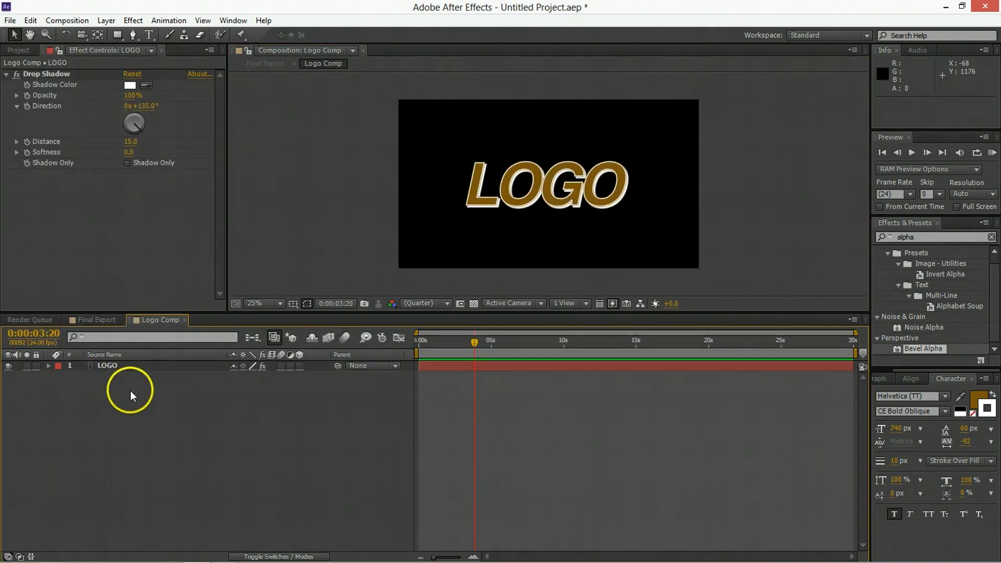
Inside the nested Logo Comp select the LOGO layer and choose the Star shape tool
click(107, 364)
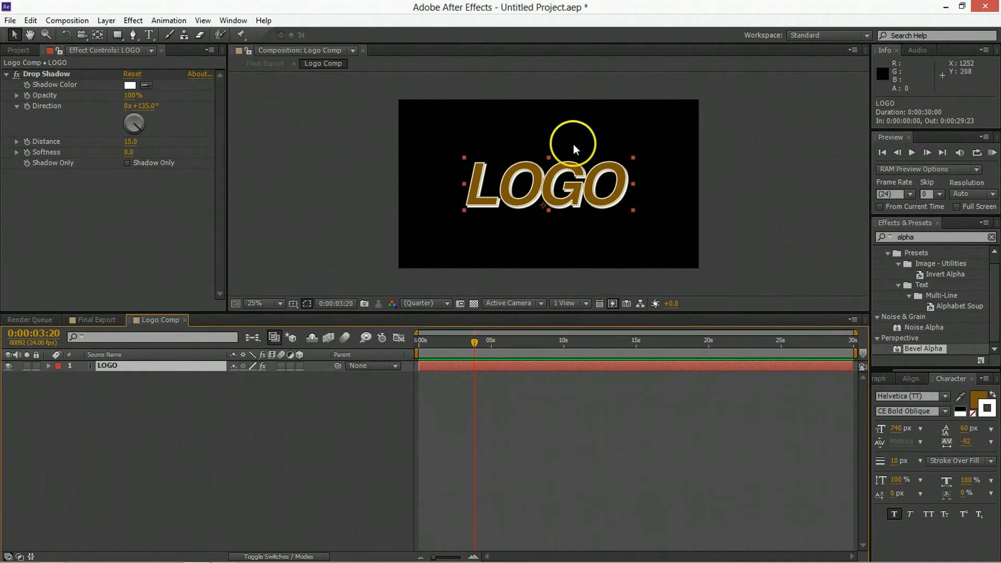
click(118, 35)
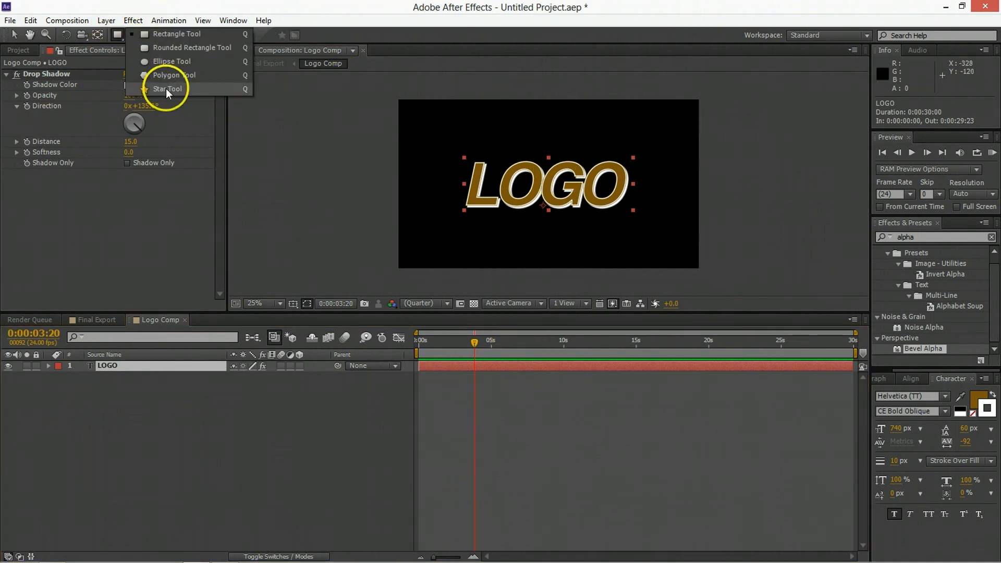
click(167, 88)
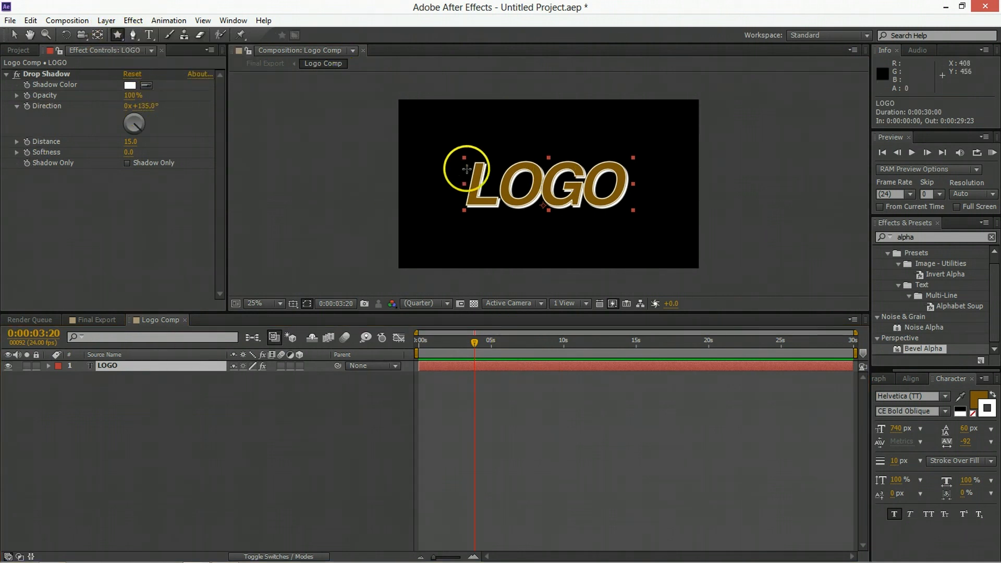